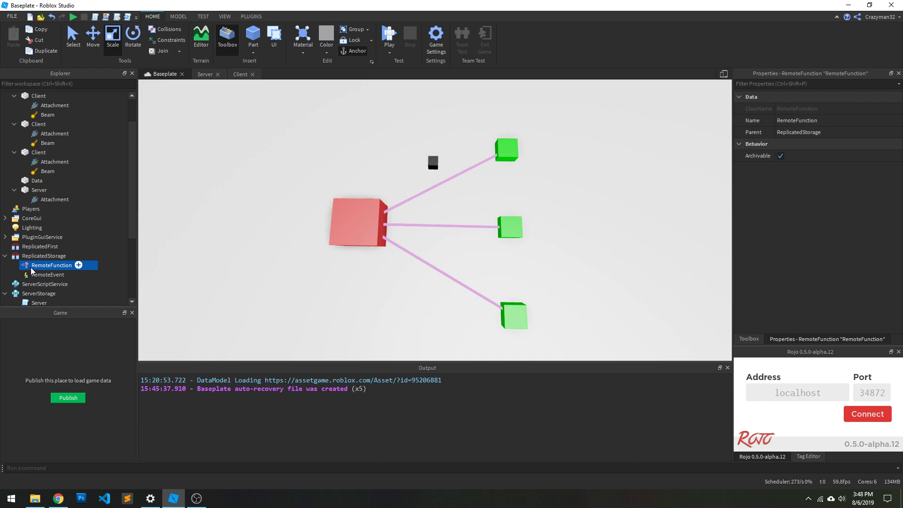
pyautogui.moveTo(548, 152)
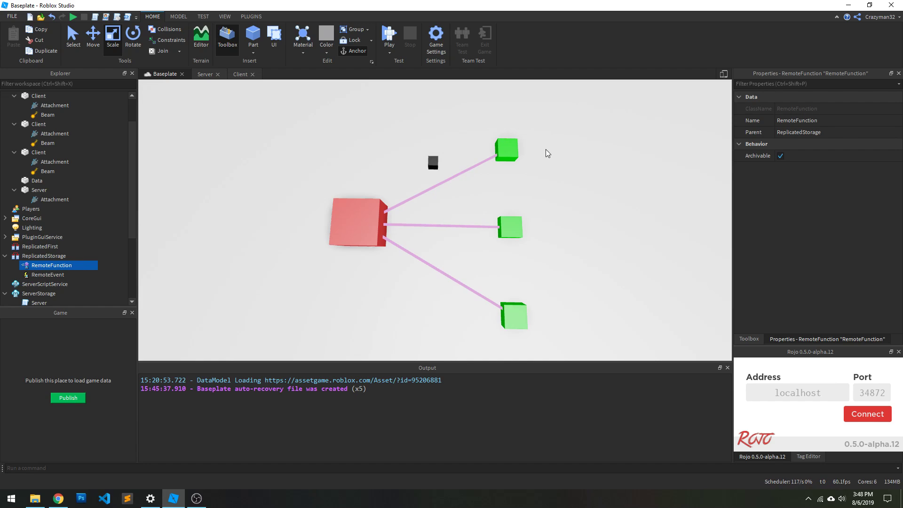
# - Select the three client attachments and nudge the Data part toward the top Client block
pyautogui.click(435, 201)
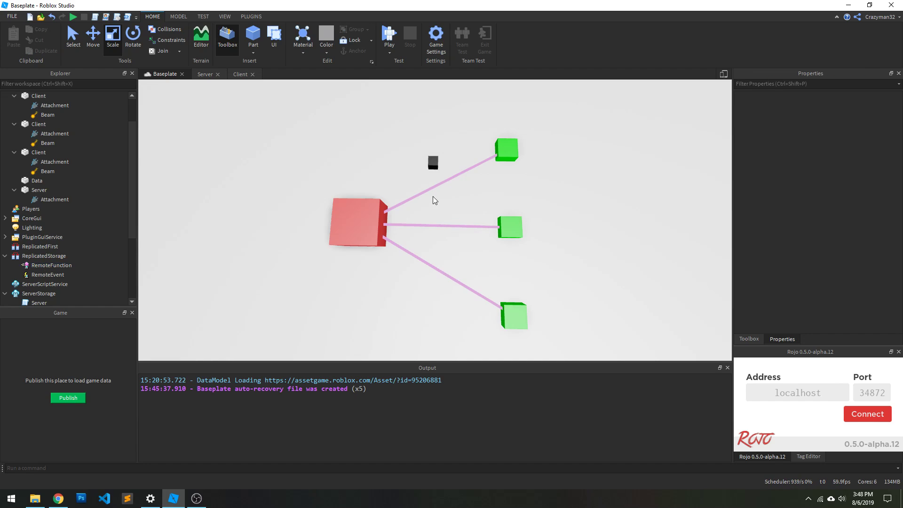
pyautogui.moveTo(498, 272)
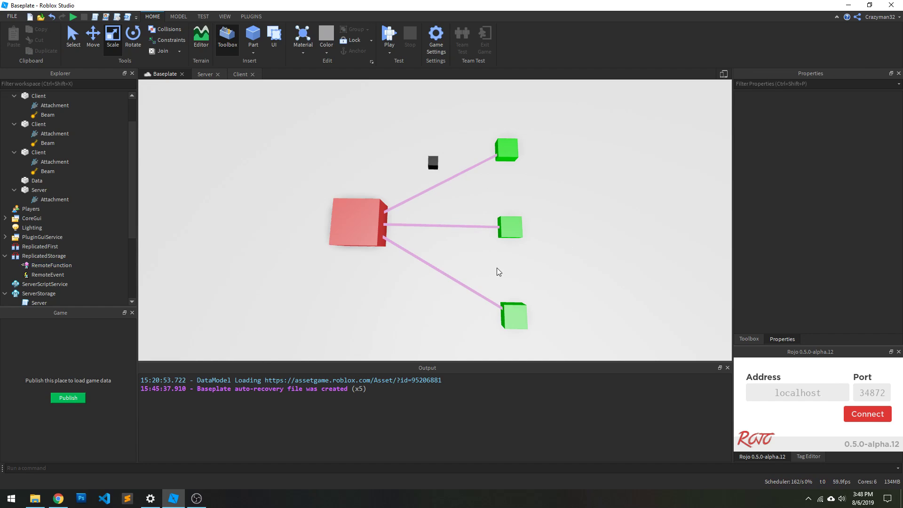
pyautogui.moveTo(546, 223)
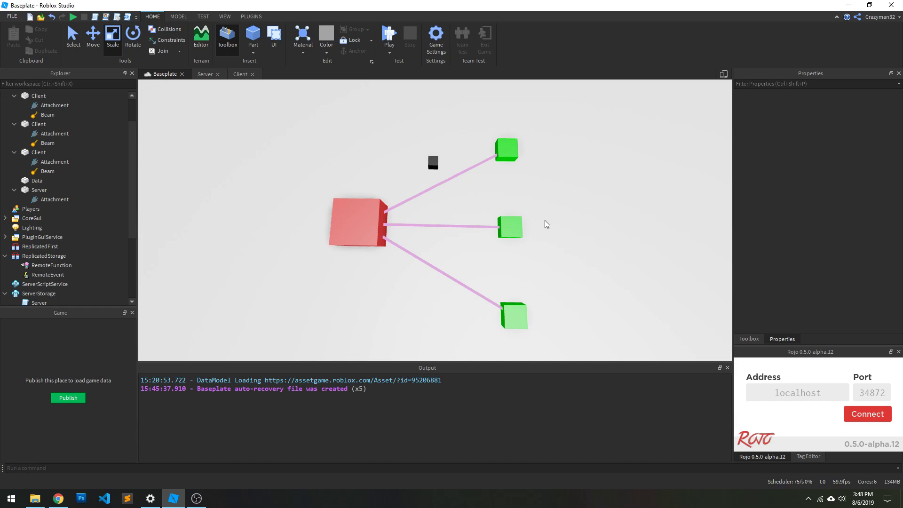
pyautogui.moveTo(540, 204)
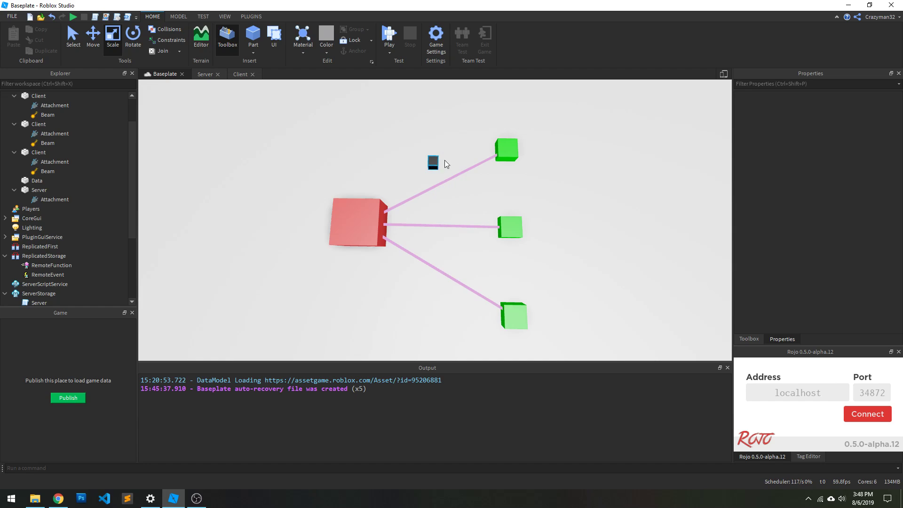
pyautogui.moveTo(432, 163)
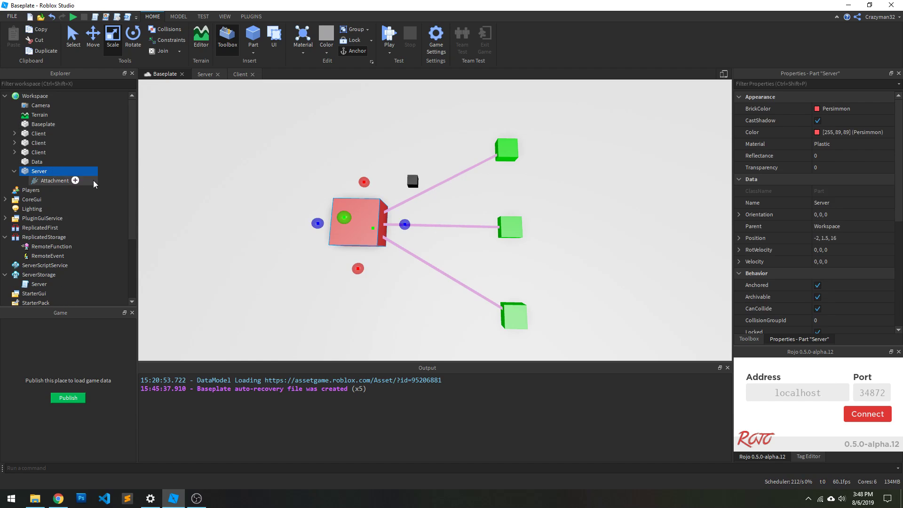
pyautogui.click(39, 153)
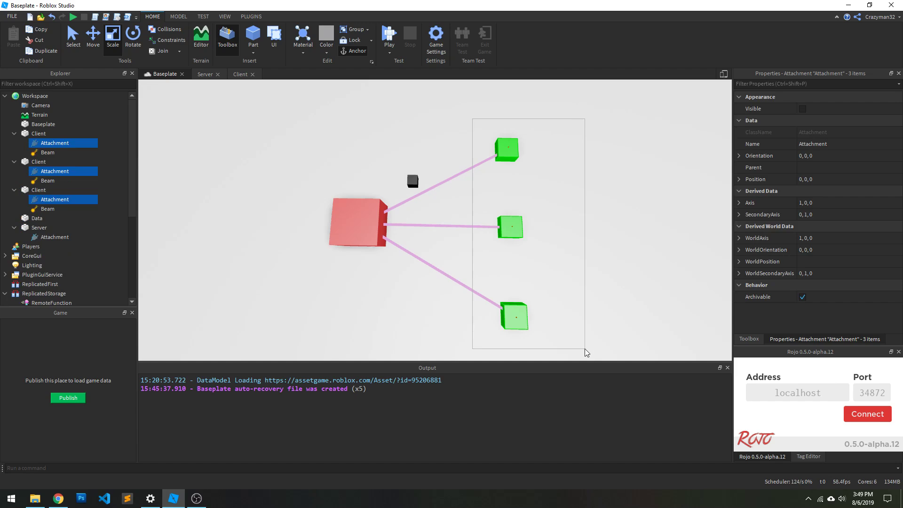
pyautogui.click(412, 181)
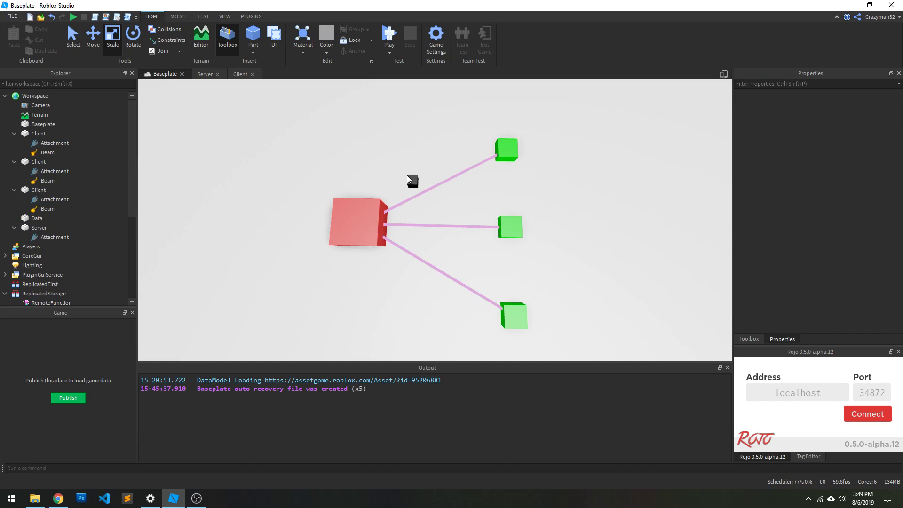
pyautogui.moveTo(555, 136)
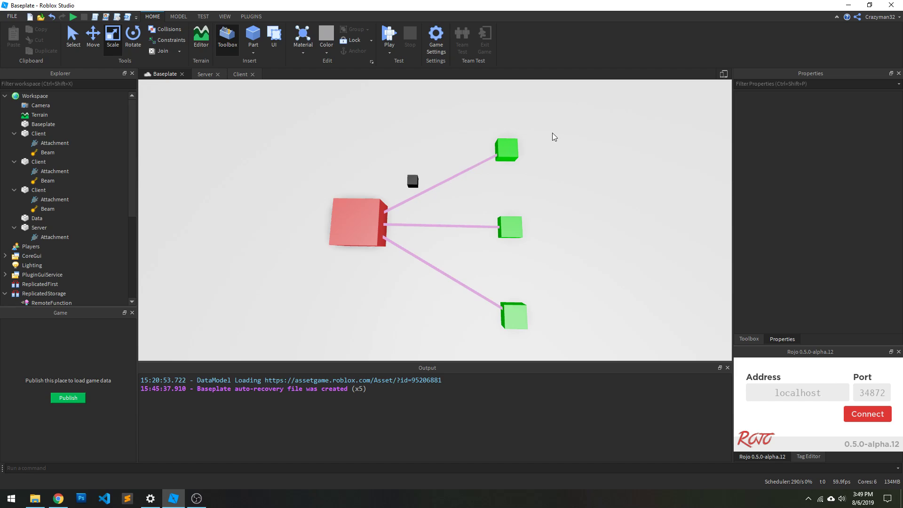
pyautogui.moveTo(545, 126)
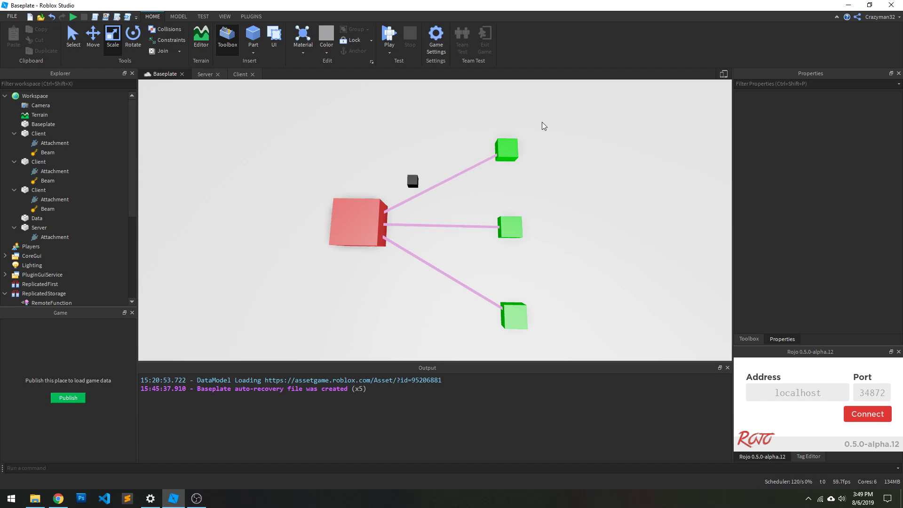
pyautogui.moveTo(494, 150)
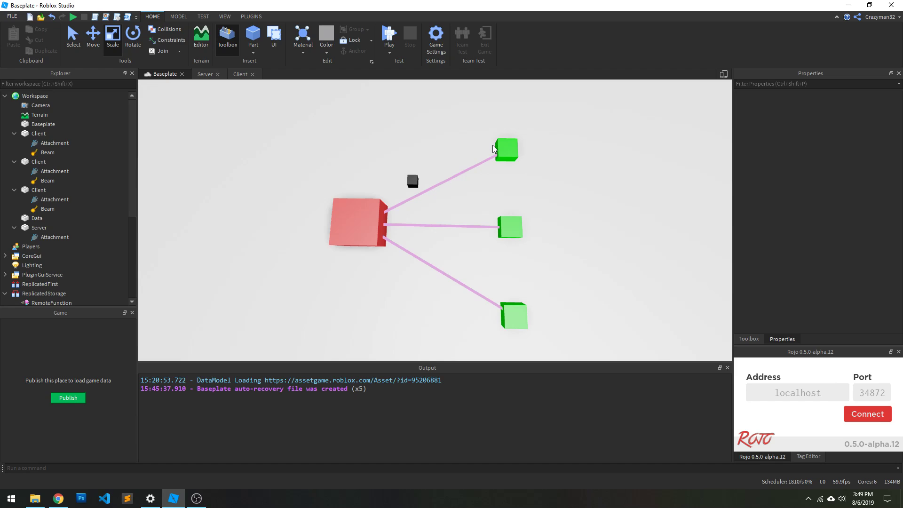
pyautogui.moveTo(400, 188)
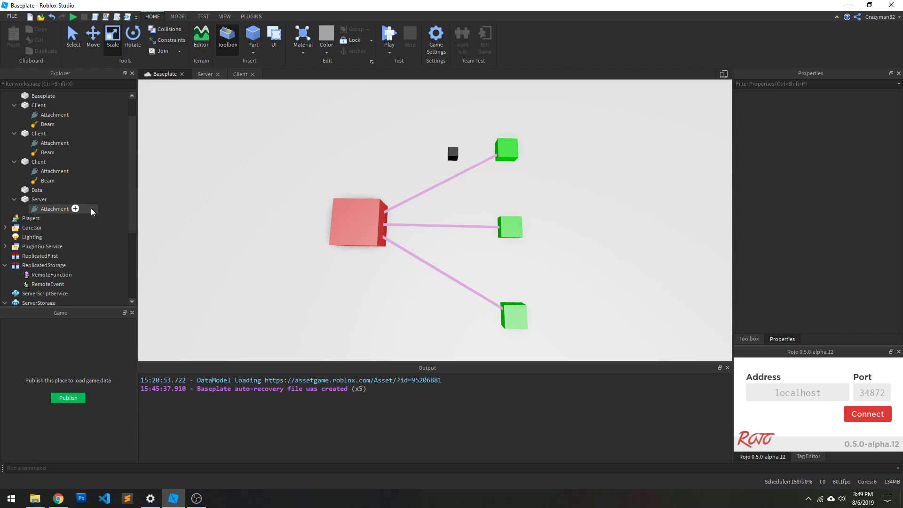
# - Highlight the HandleRequest function and its OnServerInvoke callback in the Server script
pyautogui.click(206, 74)
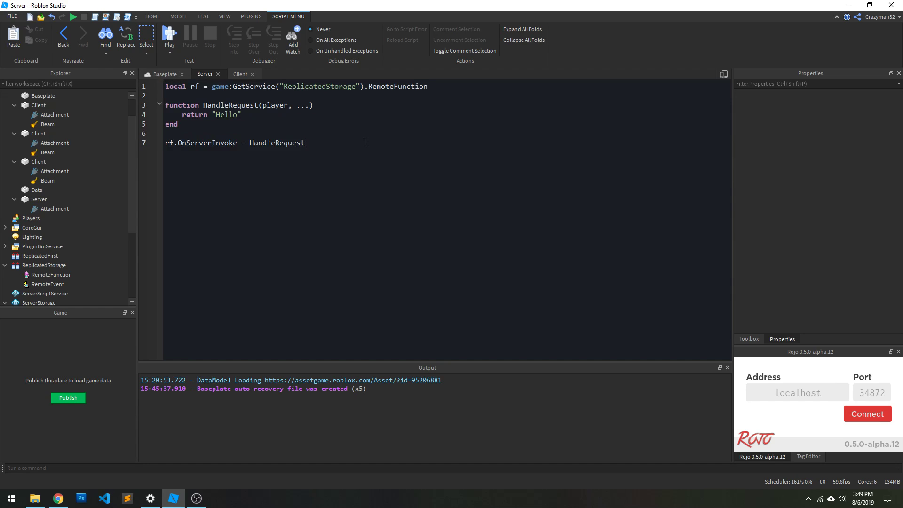
pyautogui.press('ctrl+a')
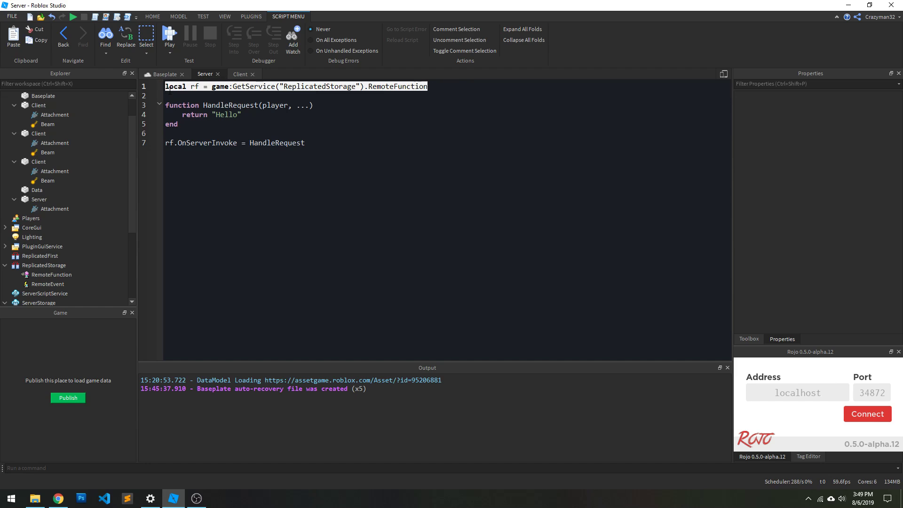
pyautogui.doubleClick(282, 143)
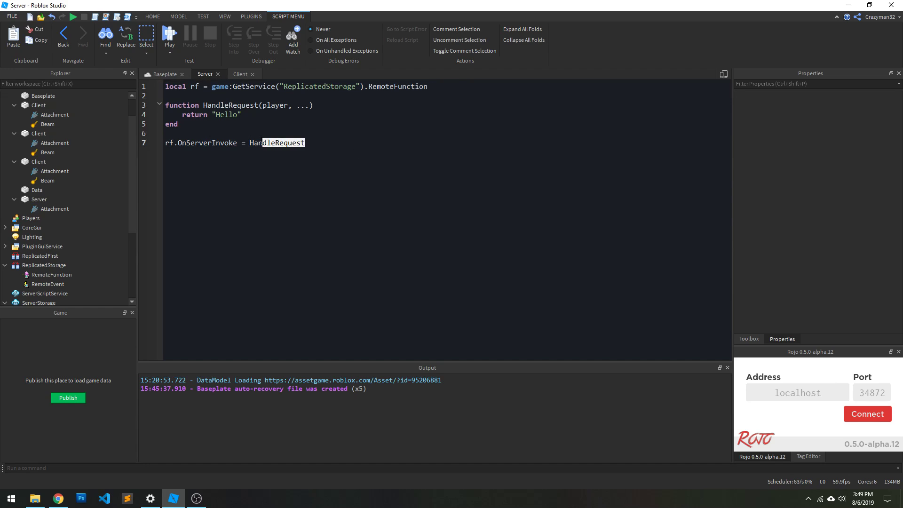
pyautogui.doubleClick(206, 142)
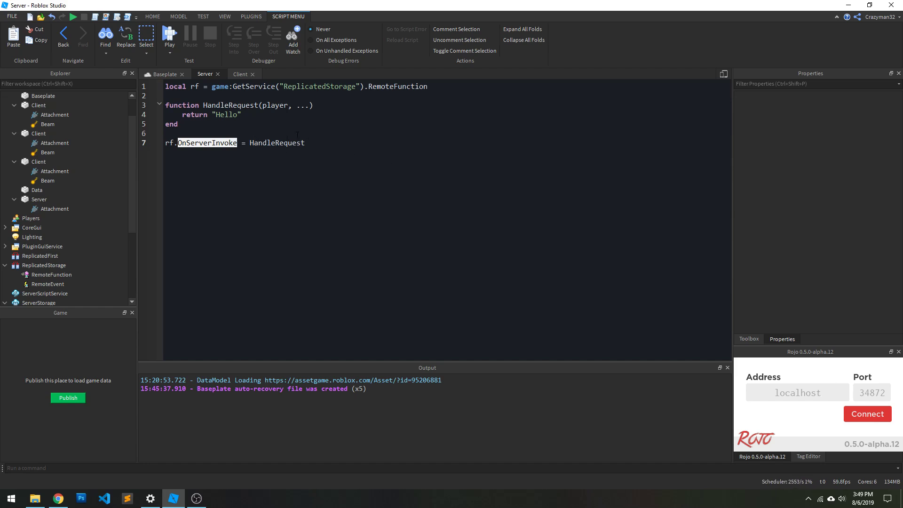
pyautogui.press('ctrl+a')
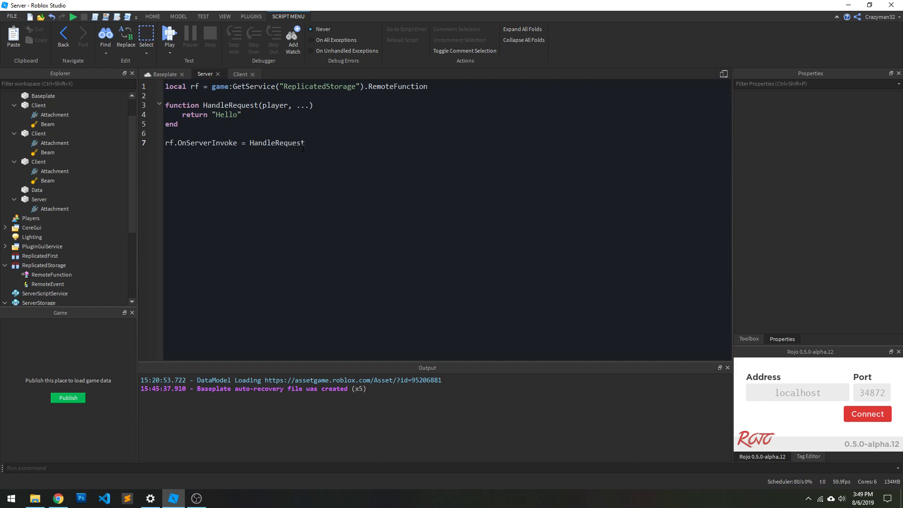
# - Highlight the whole Server script returning "Hello", then move to the Client script
pyautogui.click(305, 143)
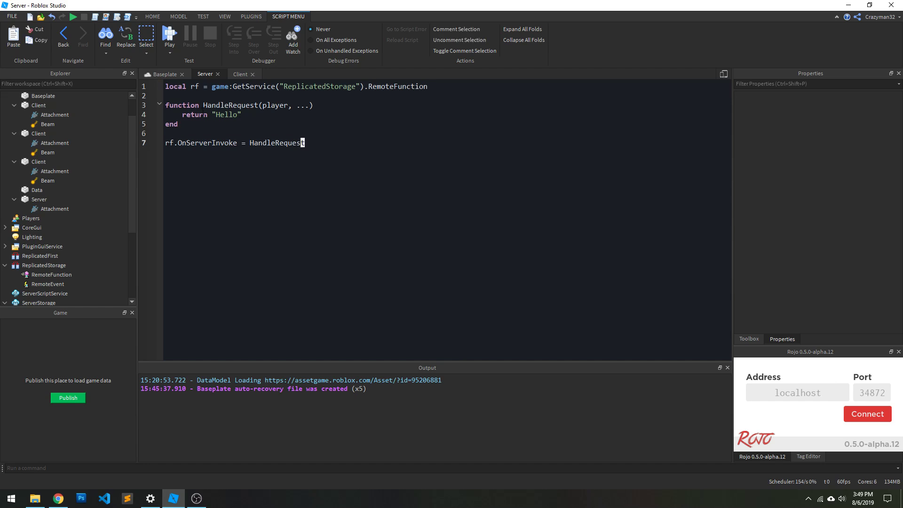
pyautogui.press('ctrl+a')
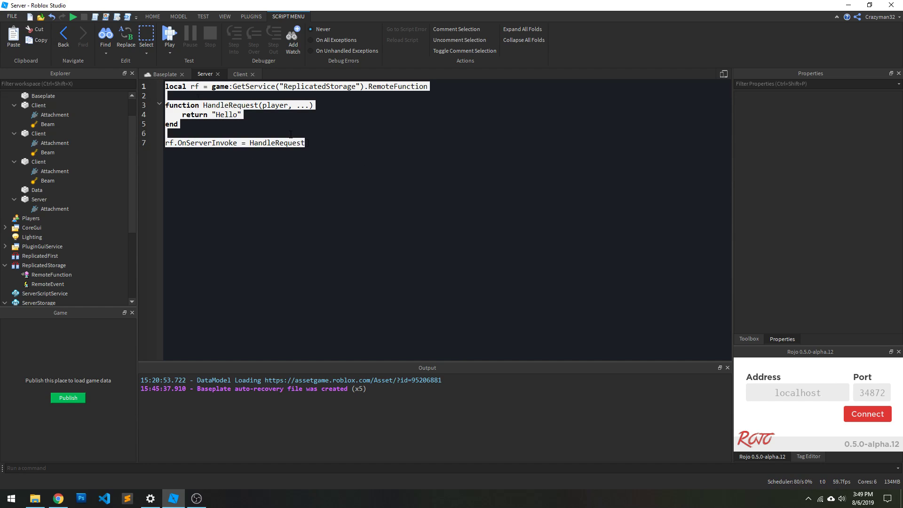
pyautogui.click(339, 140)
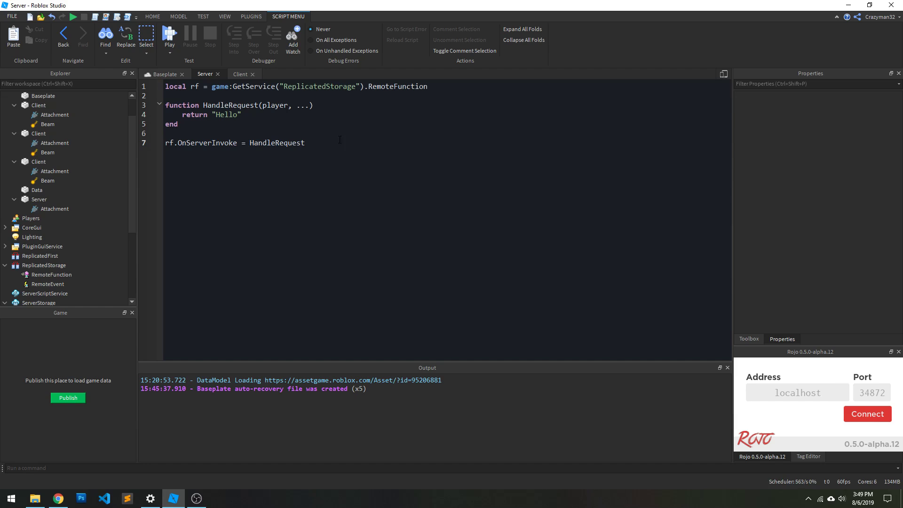
pyautogui.click(240, 74)
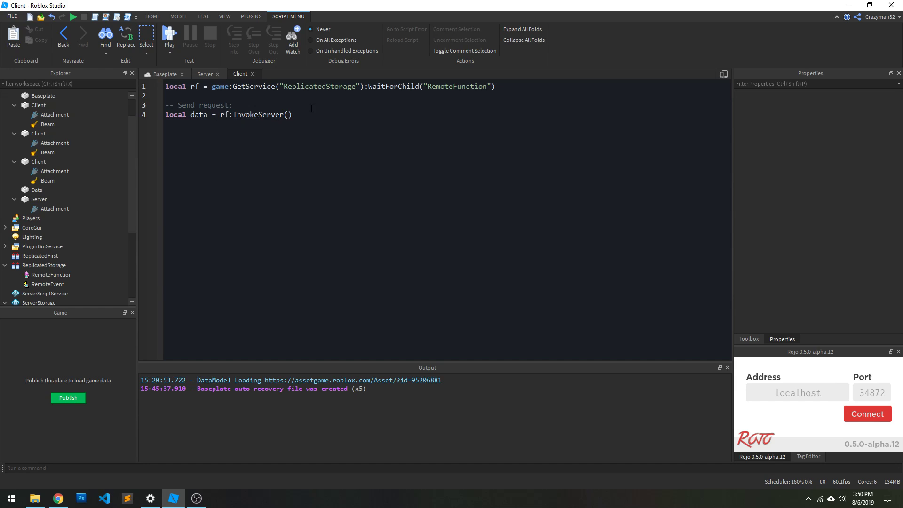
# - Highlight the InvokeServer call in the Client script that requests data from the server
pyautogui.doubleClick(255, 115)
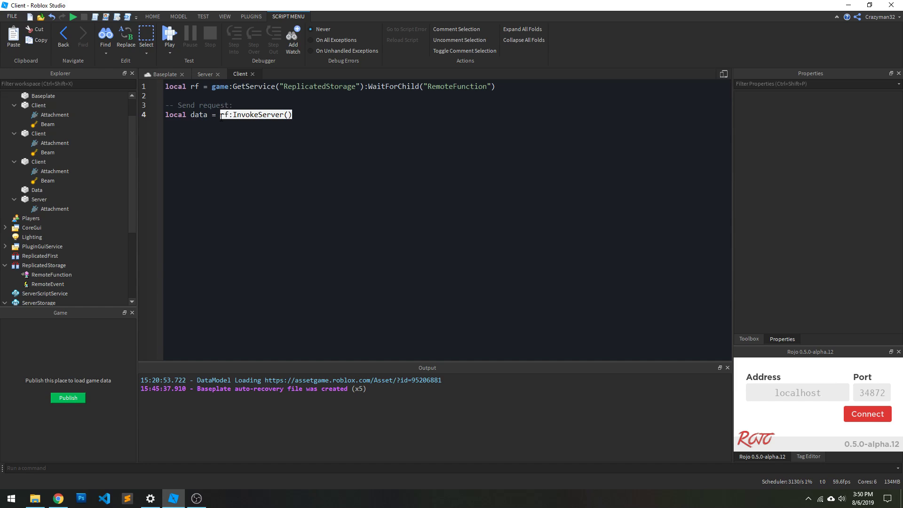
pyautogui.moveTo(317, 123)
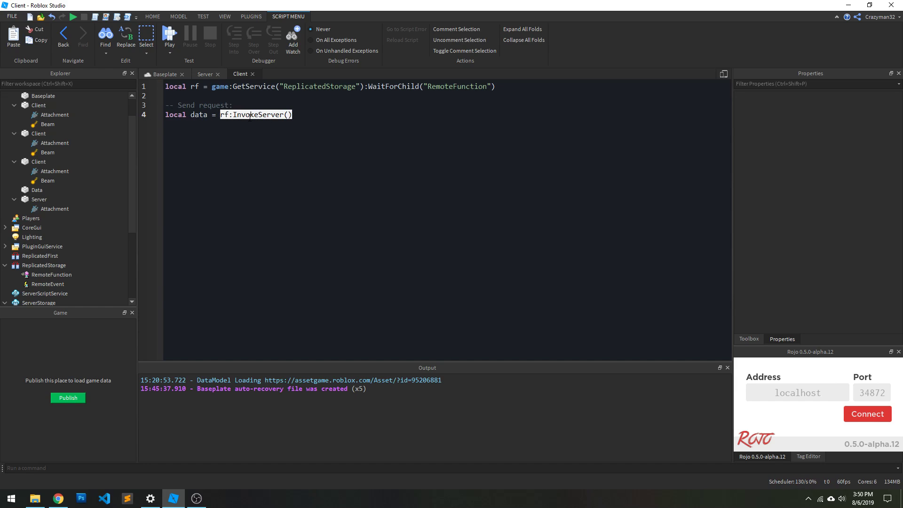
pyautogui.click(317, 127)
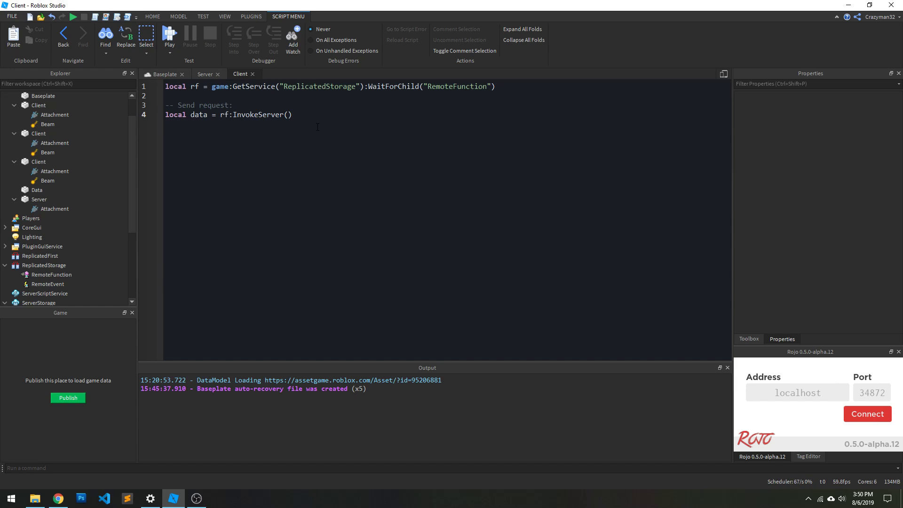
pyautogui.moveTo(343, 151)
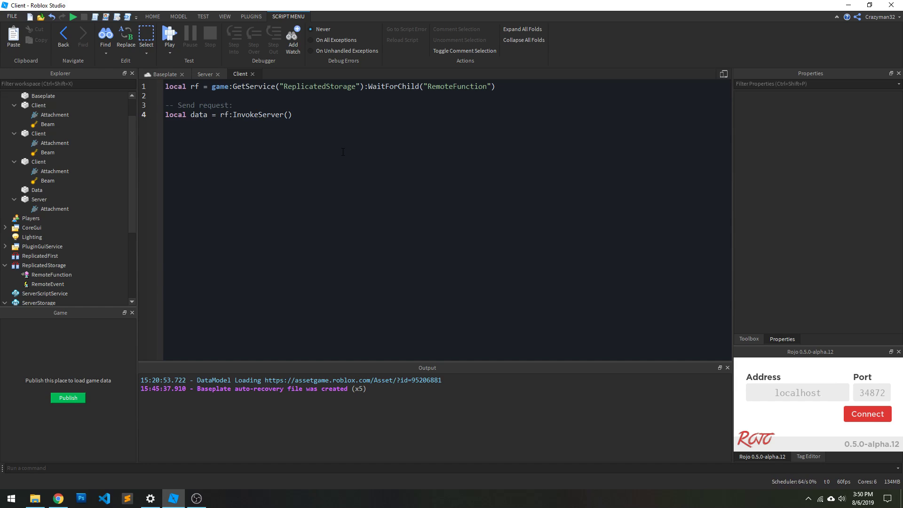
pyautogui.click(293, 115)
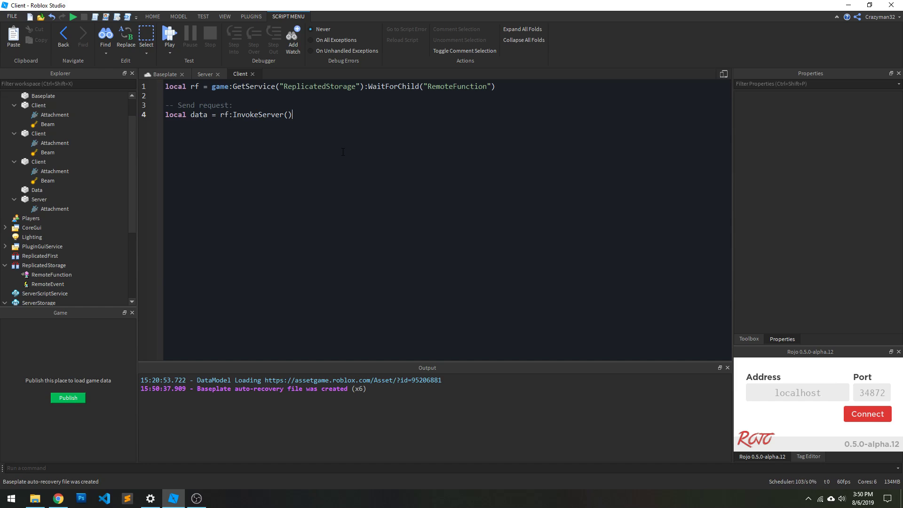
# - Highlight the InvokeServer call again, then return to the Server script's handler
pyautogui.doubleClick(255, 115)
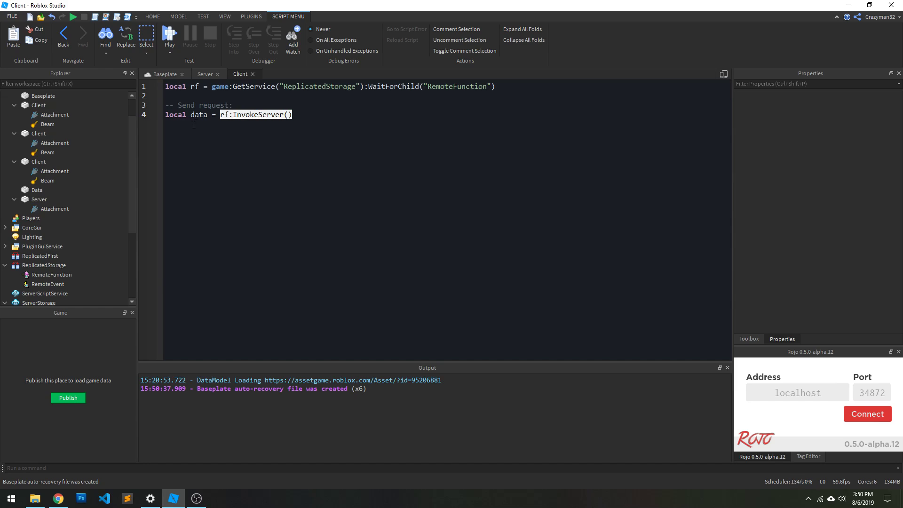
pyautogui.doubleClick(198, 115)
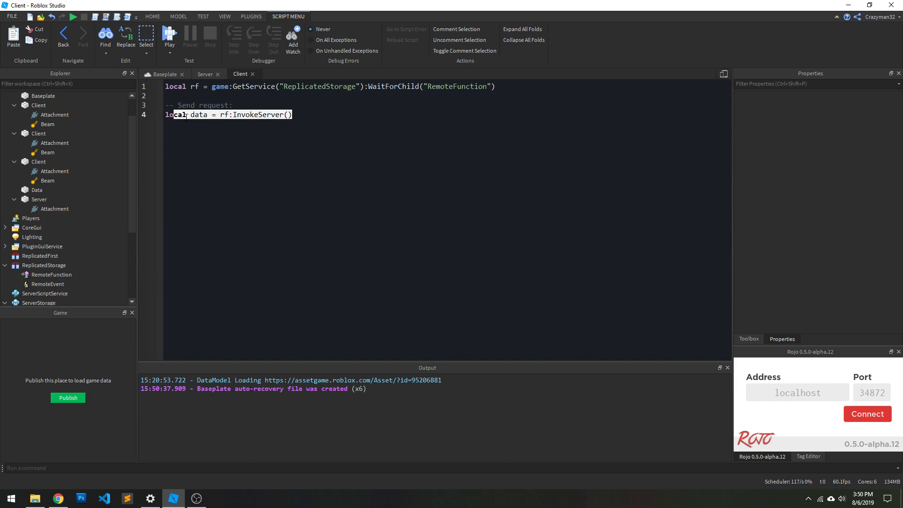
pyautogui.click(382, 147)
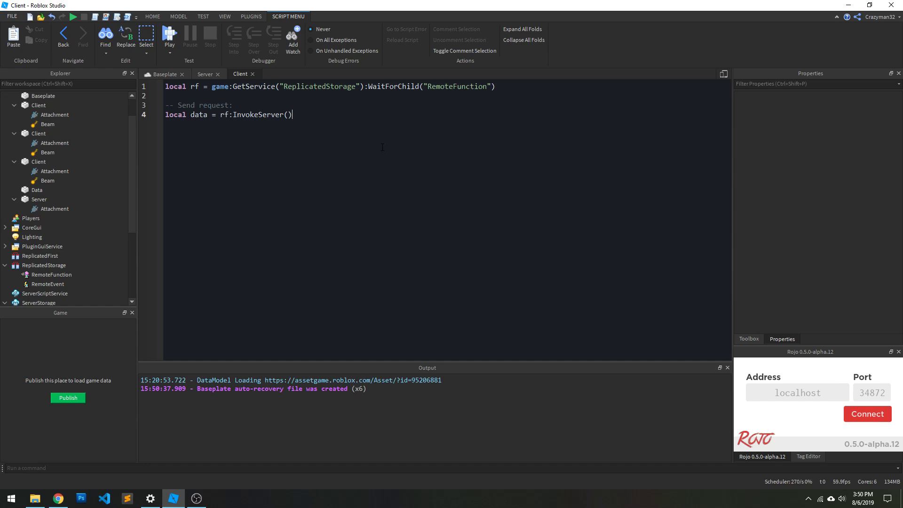
pyautogui.click(205, 73)
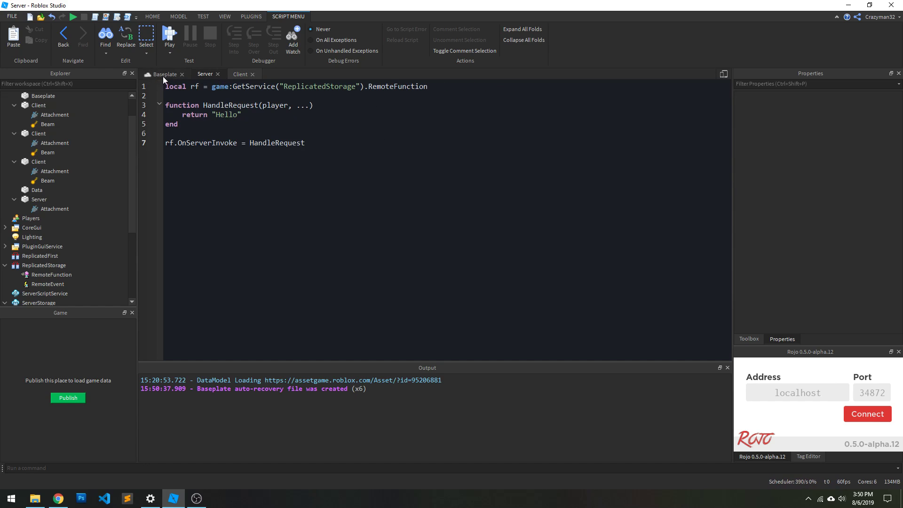
# - Return to the 3D diagram with the Data part resting on the top Client block
pyautogui.click(163, 74)
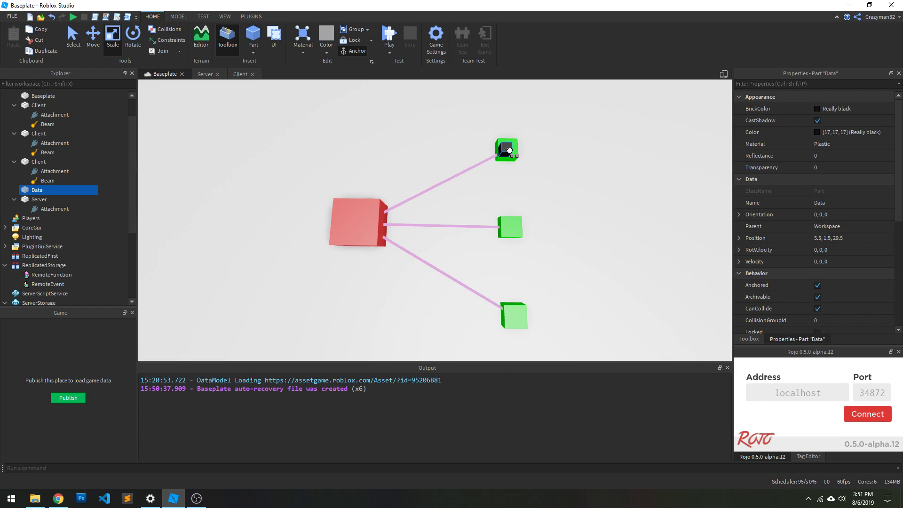
pyautogui.click(506, 150)
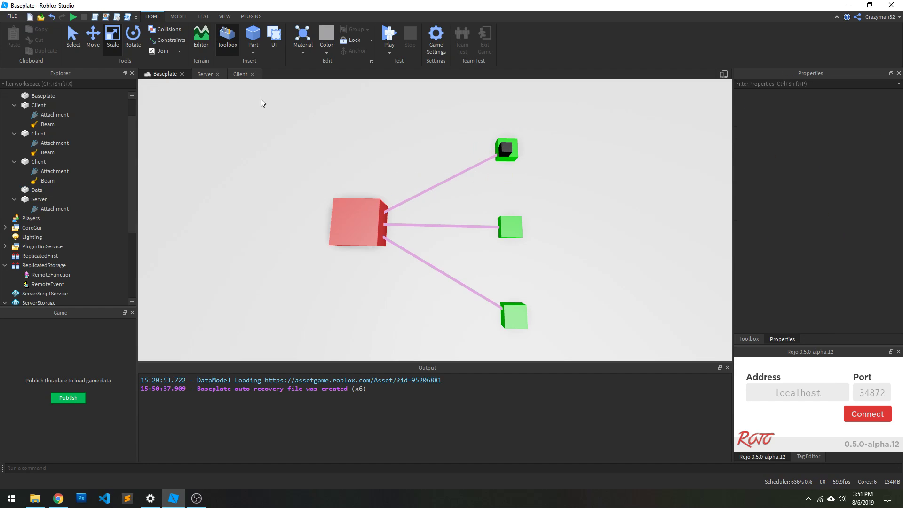
# - Add wait(3) inside HandleRequest so the server delays 3 seconds before returning "Hello"
pyautogui.click(205, 74)
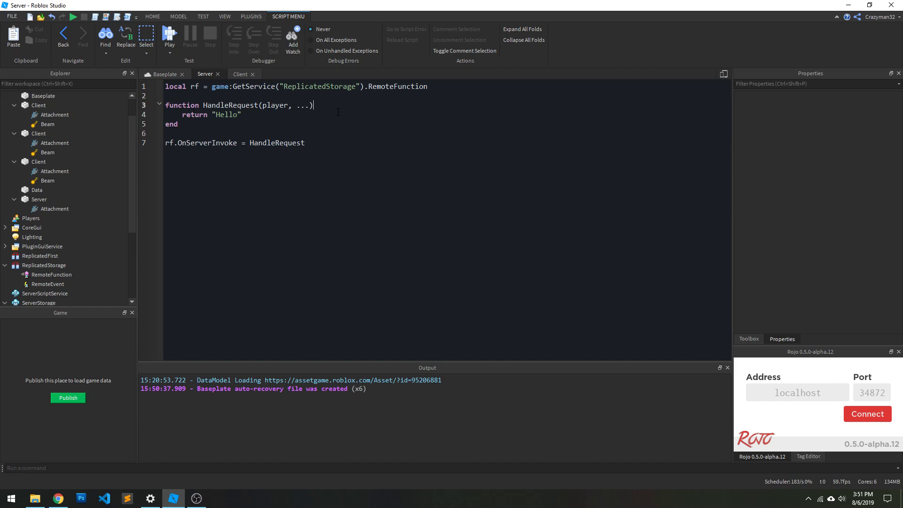
pyautogui.write('wait(3)')
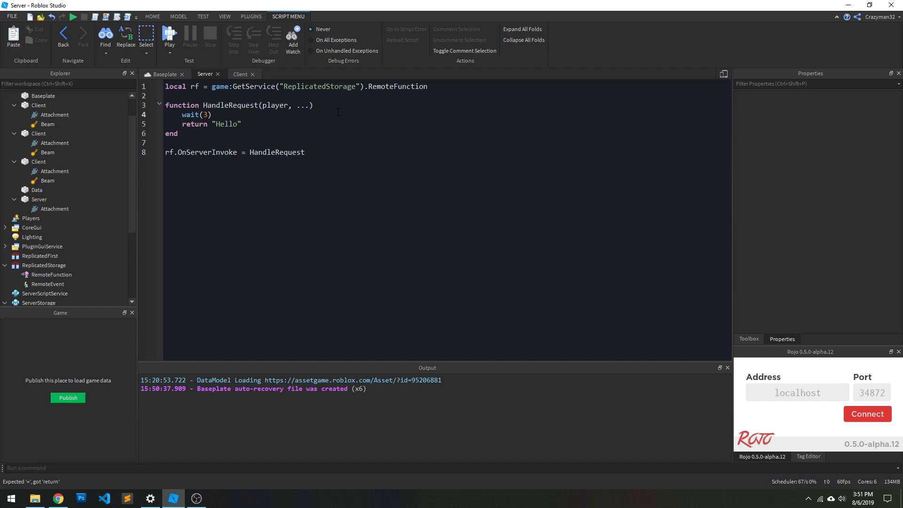
pyautogui.click(163, 73)
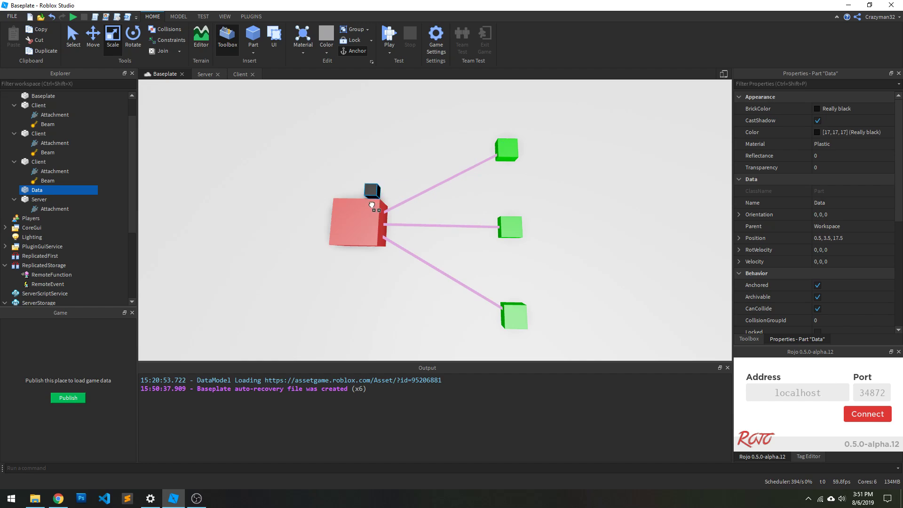
# - Select the client attachment and the Data block, checking the Server script in passing
pyautogui.click(55, 143)
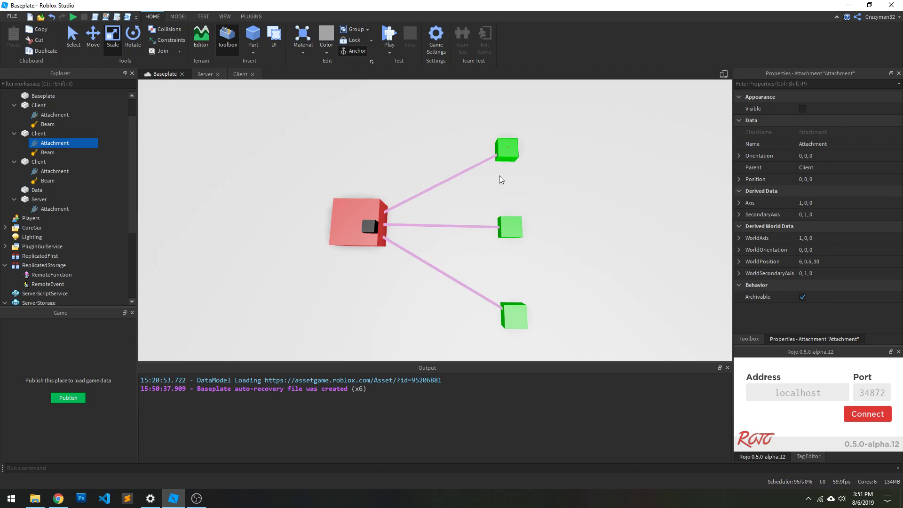
pyautogui.moveTo(472, 153)
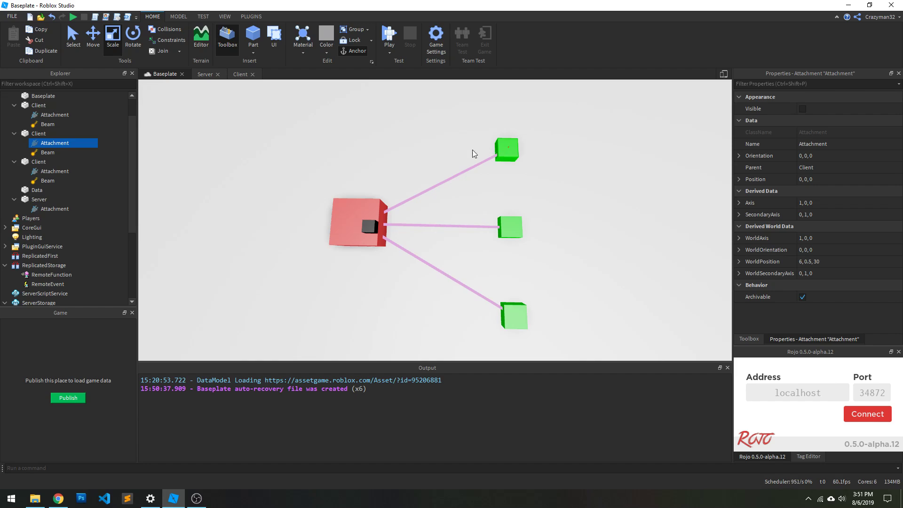
pyautogui.moveTo(487, 174)
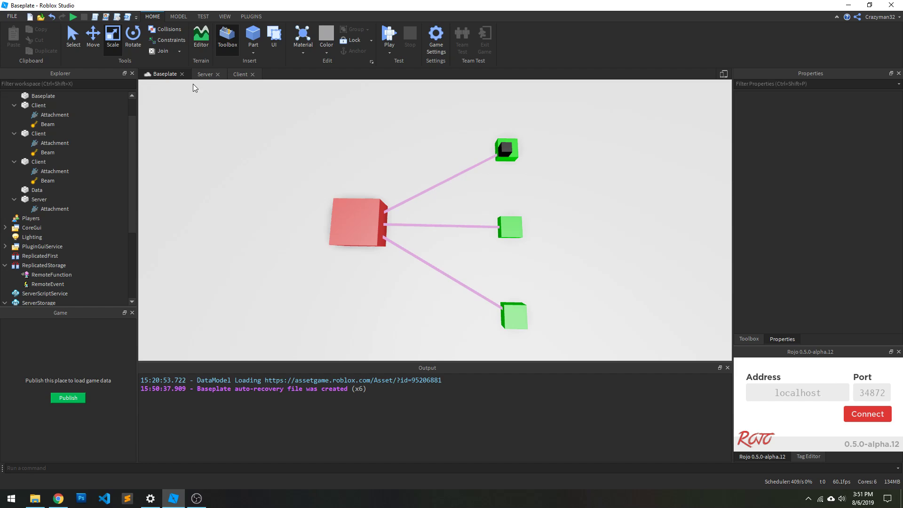
pyautogui.click(205, 73)
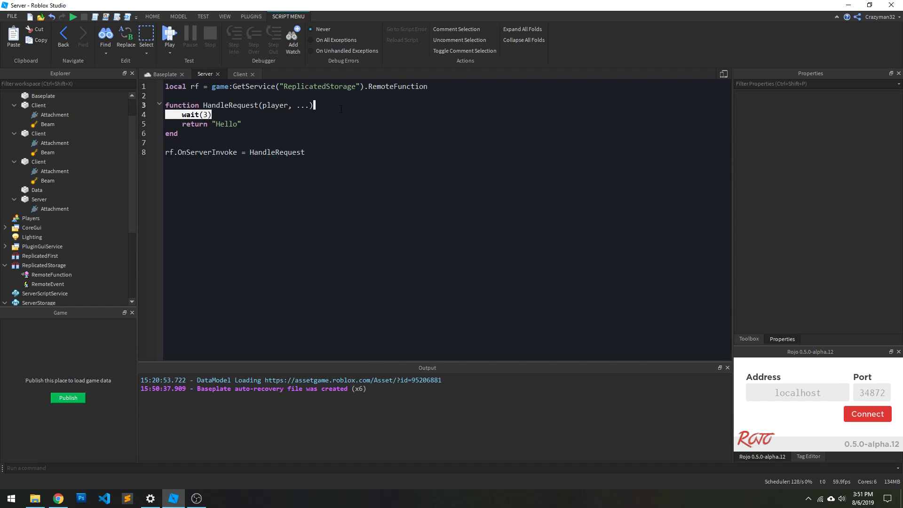
pyautogui.click(164, 73)
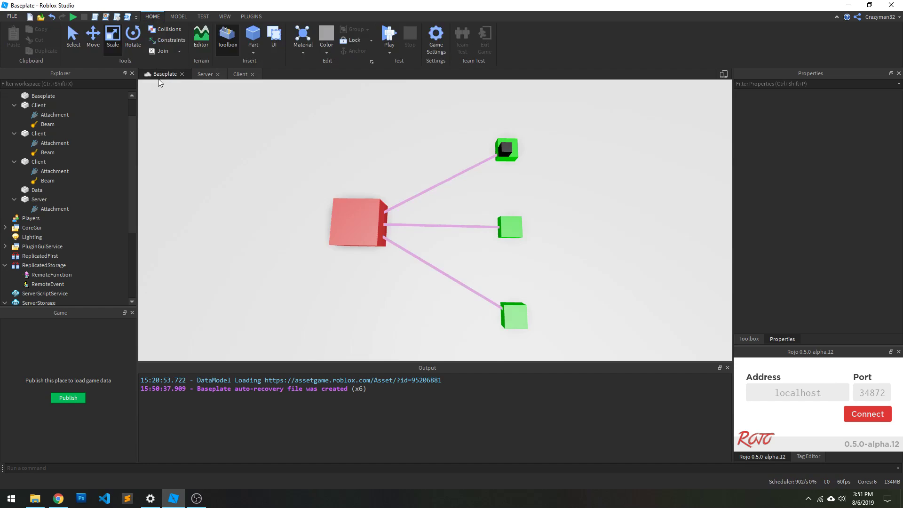
pyautogui.click(37, 190)
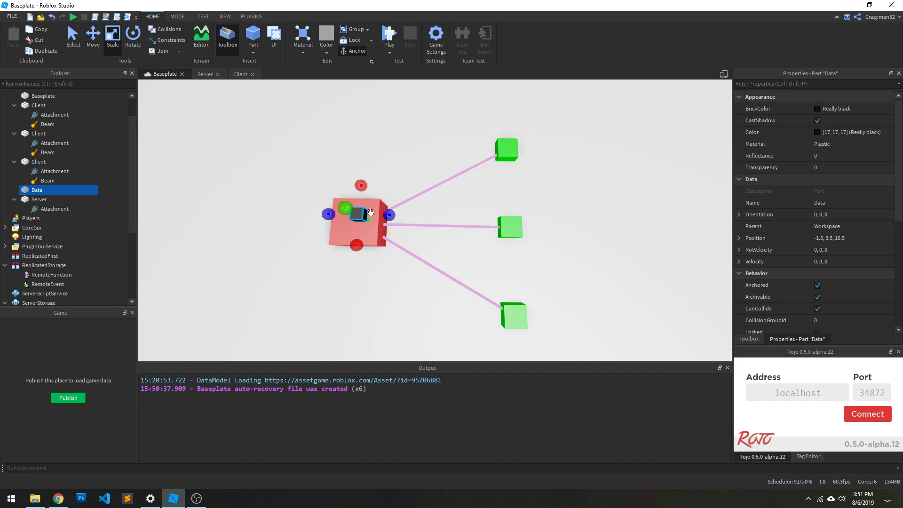
pyautogui.click(450, 191)
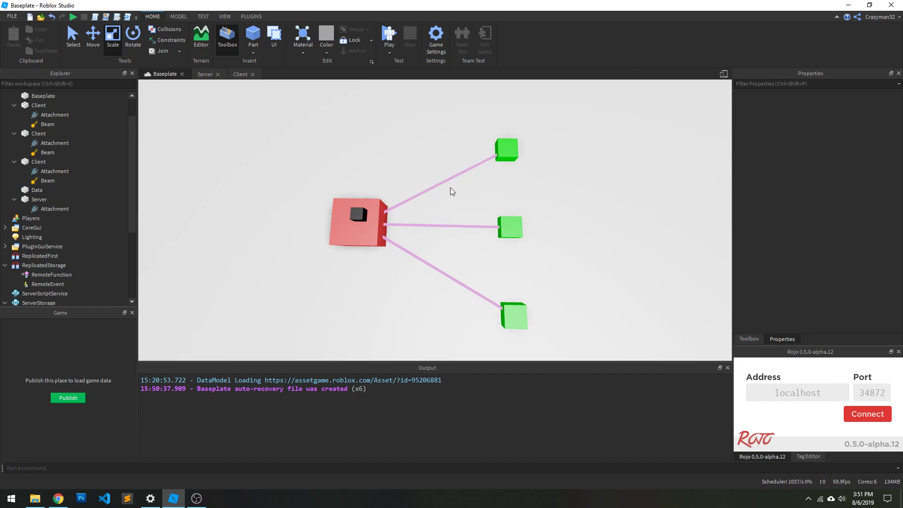
pyautogui.moveTo(358, 209)
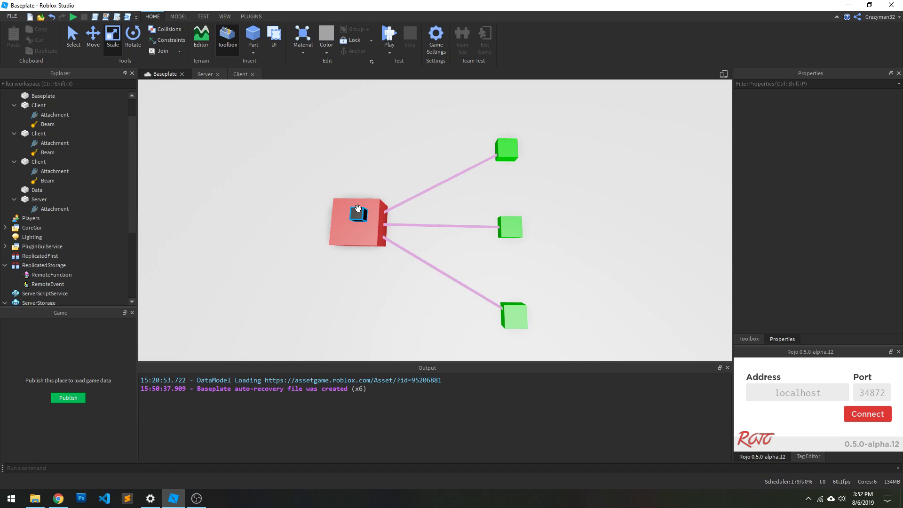
pyautogui.moveTo(536, 173)
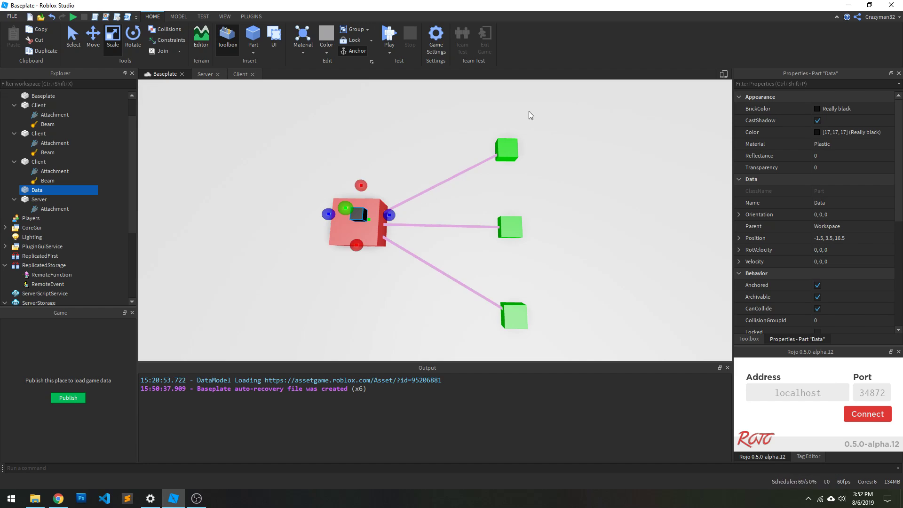
pyautogui.moveTo(528, 132)
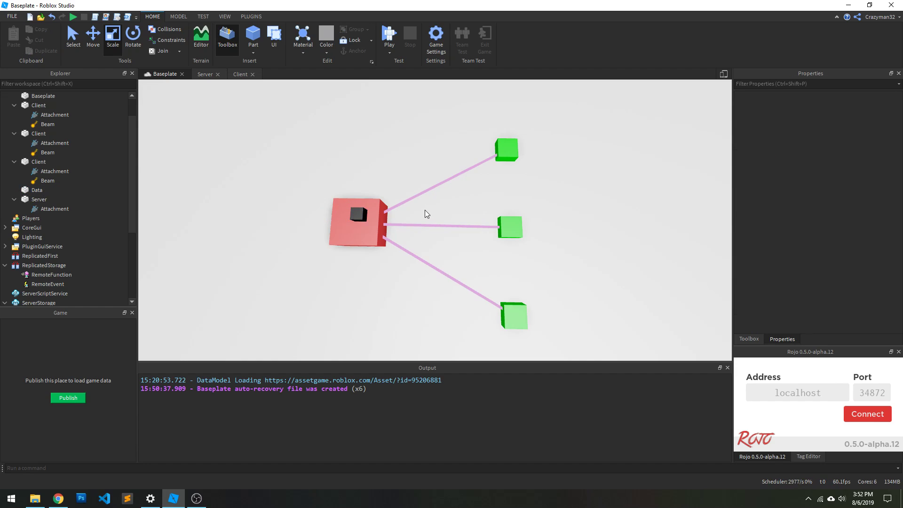
pyautogui.moveTo(412, 224)
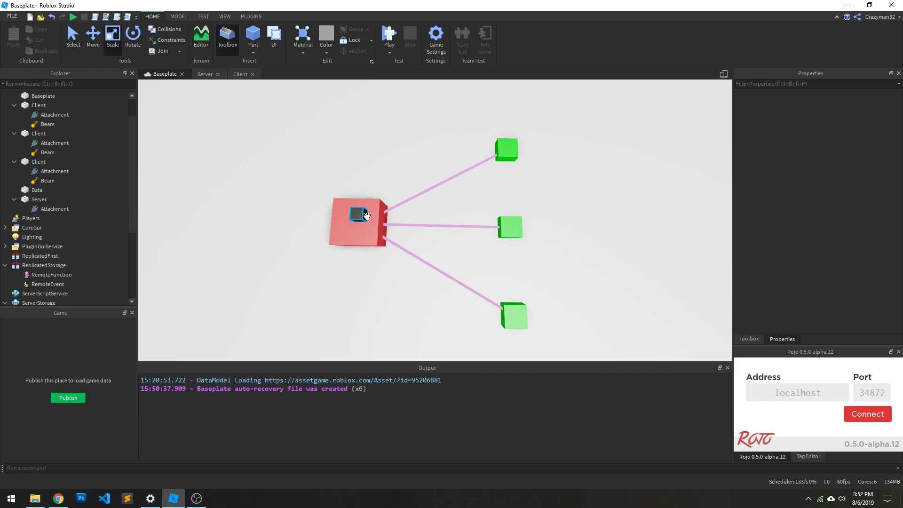
# - Carry the Data block between the top client and the server, leaving it on the Server part
pyautogui.click(357, 224)
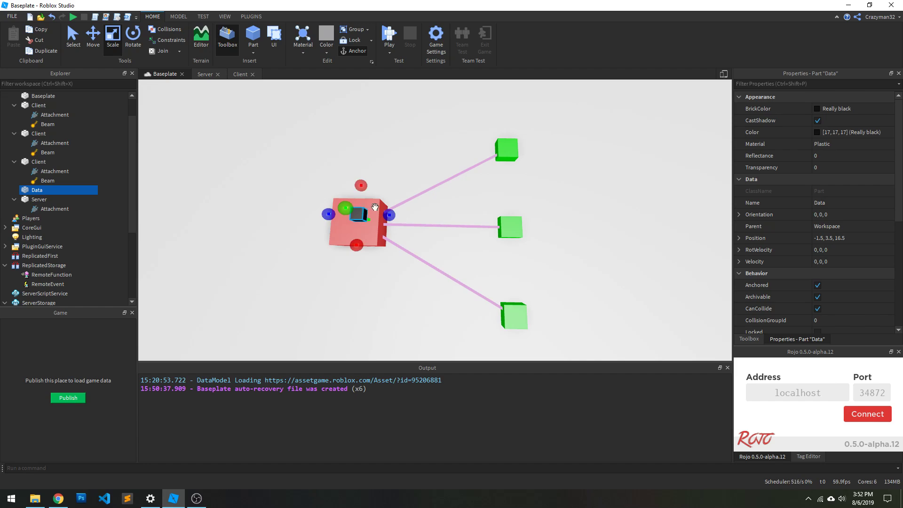
pyautogui.click(371, 204)
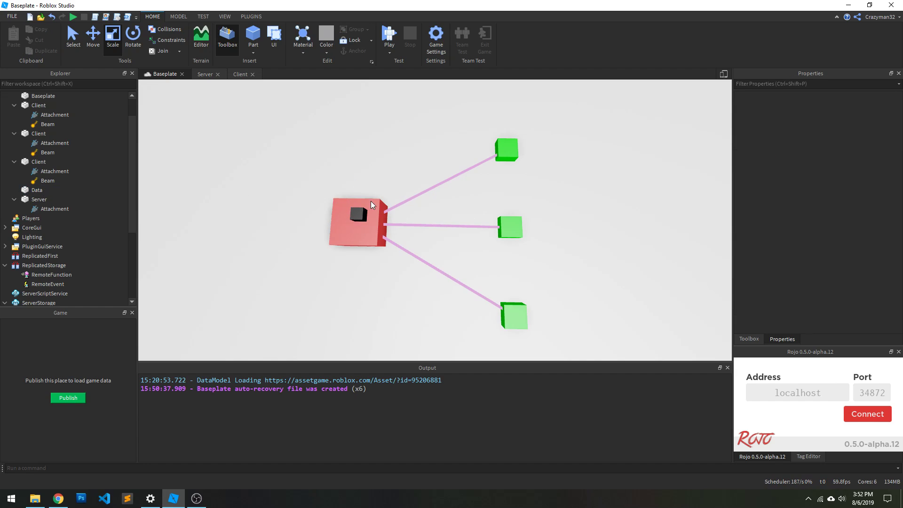
pyautogui.moveTo(535, 150)
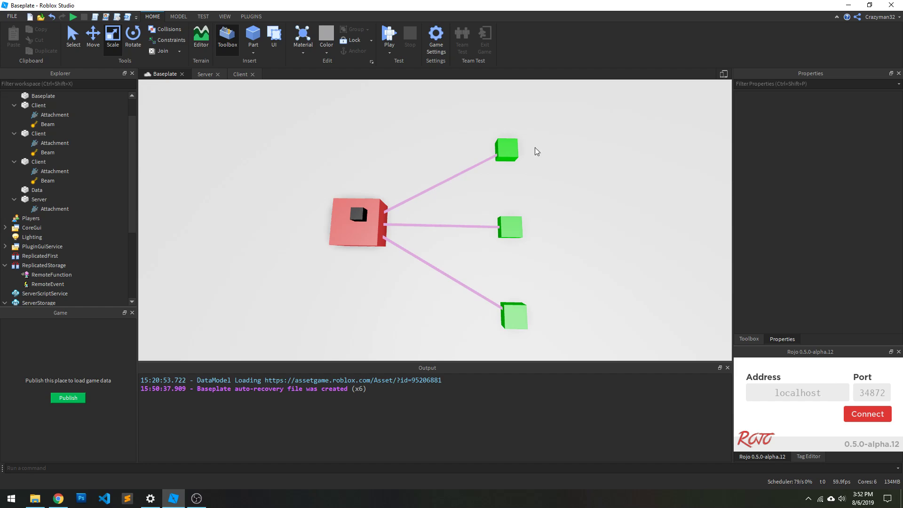
pyautogui.moveTo(439, 151)
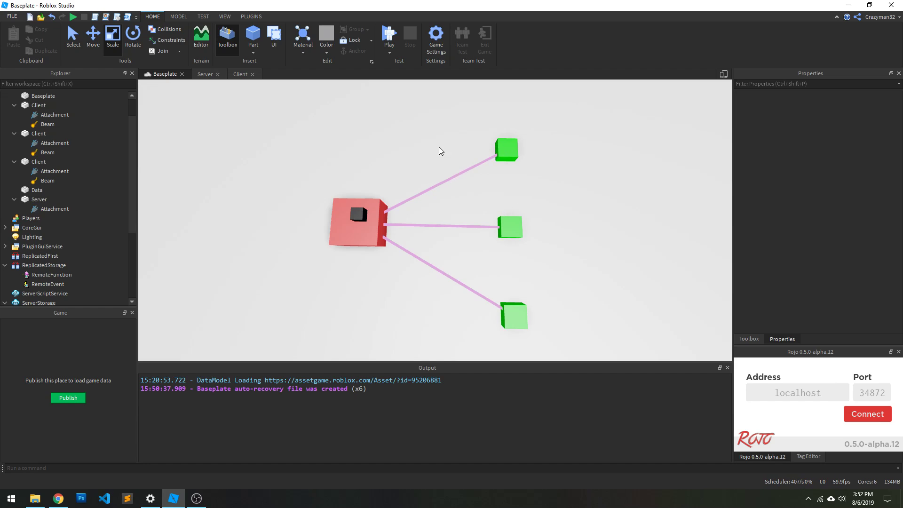
pyautogui.moveTo(547, 182)
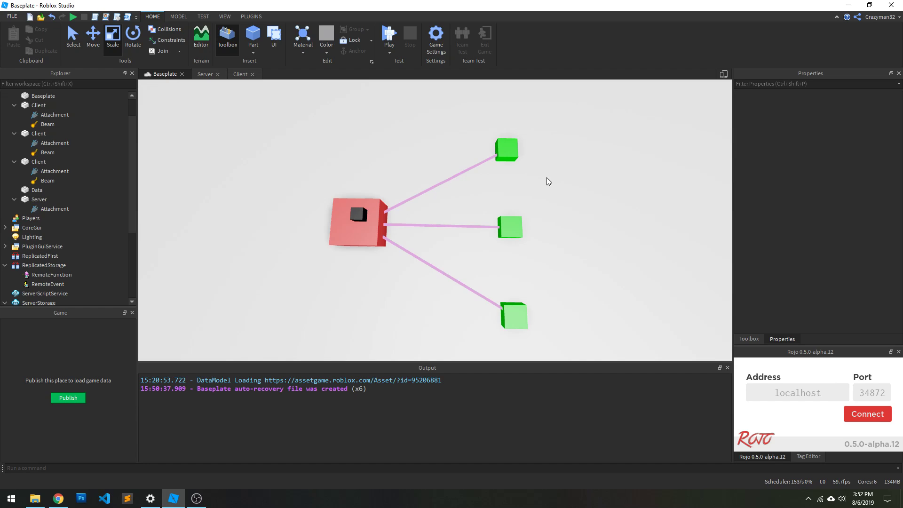
pyautogui.moveTo(435, 119)
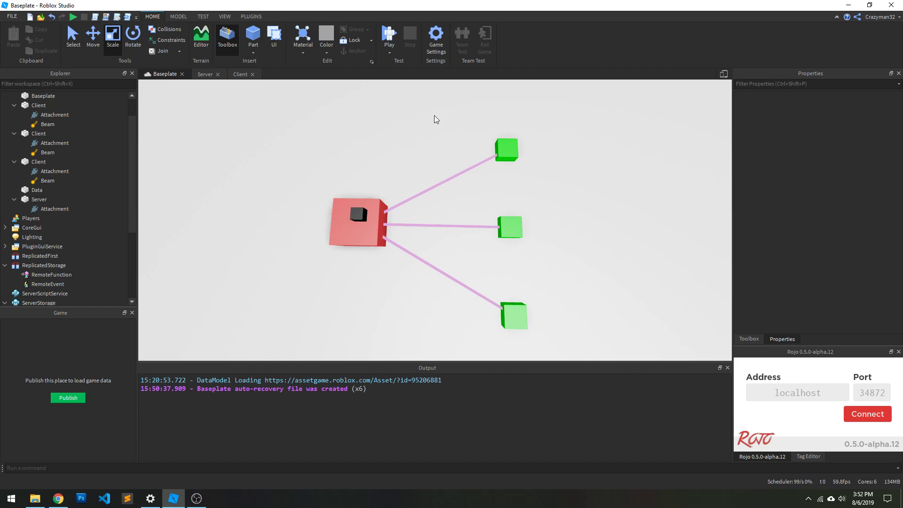
pyautogui.moveTo(601, 184)
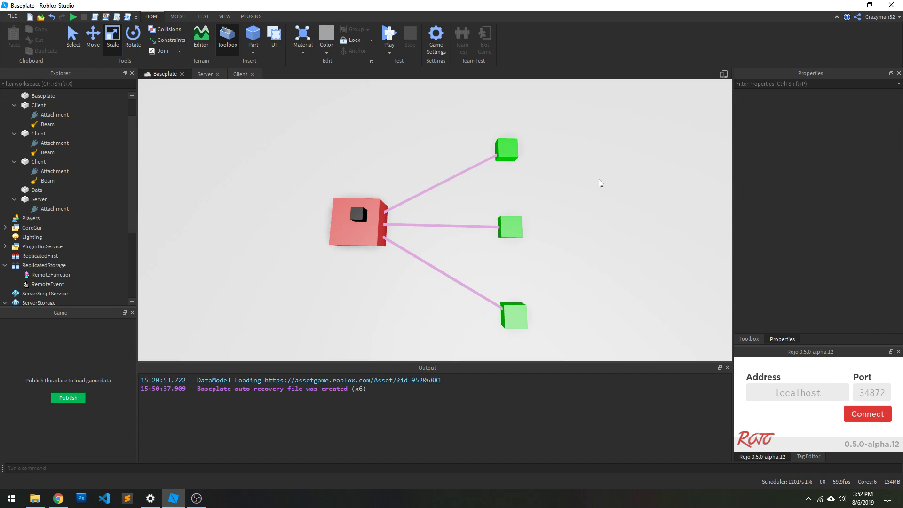
pyautogui.click(55, 143)
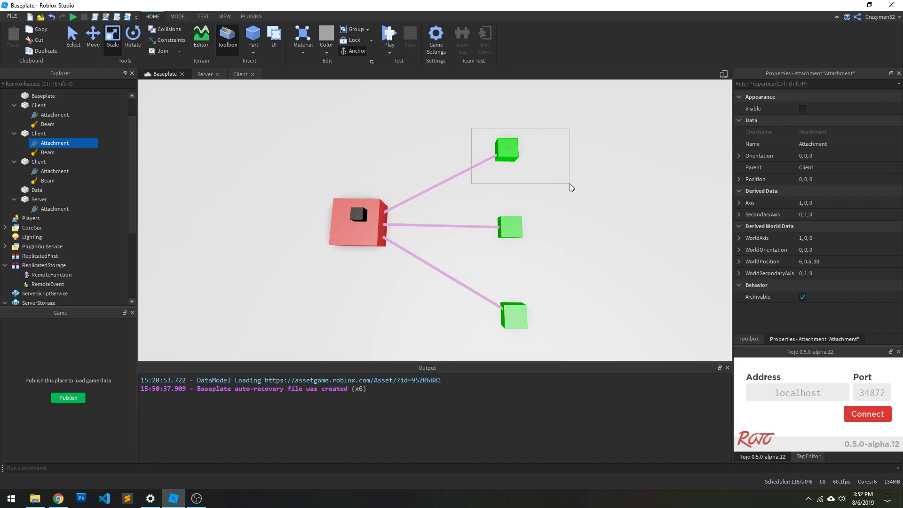
pyautogui.click(361, 217)
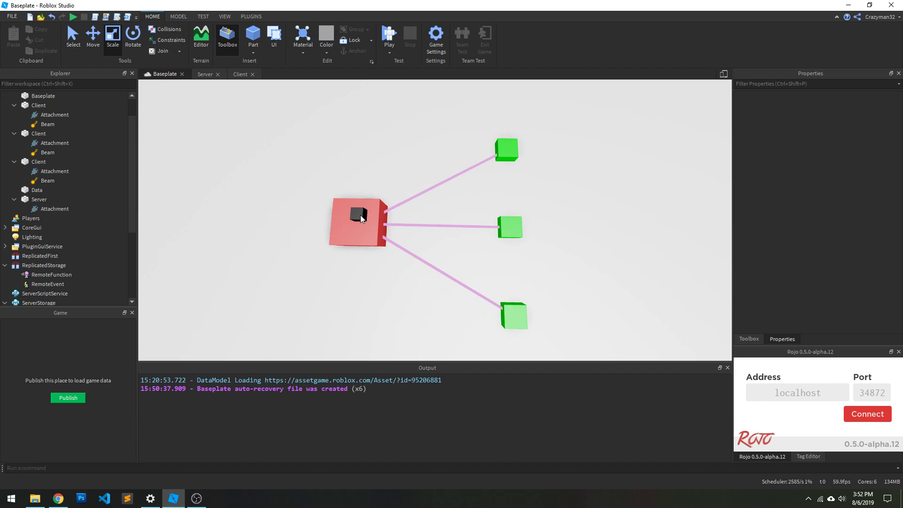
pyautogui.moveTo(397, 187)
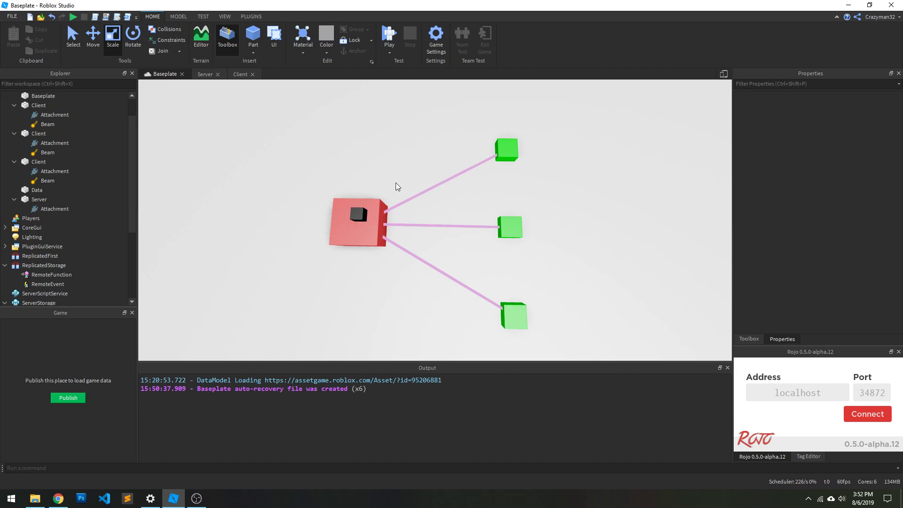
pyautogui.moveTo(464, 167)
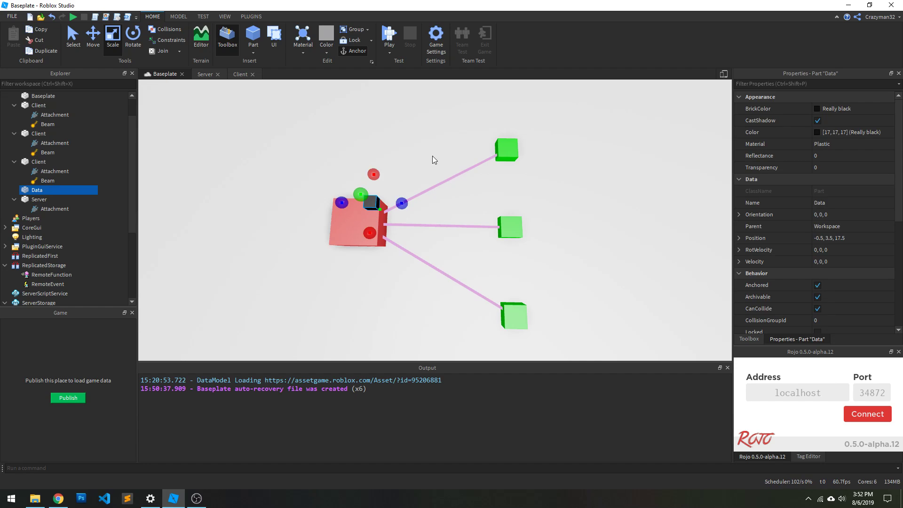
# - Add wait(1000000) inside HandleRequest before it returns "Hello"
pyautogui.click(240, 73)
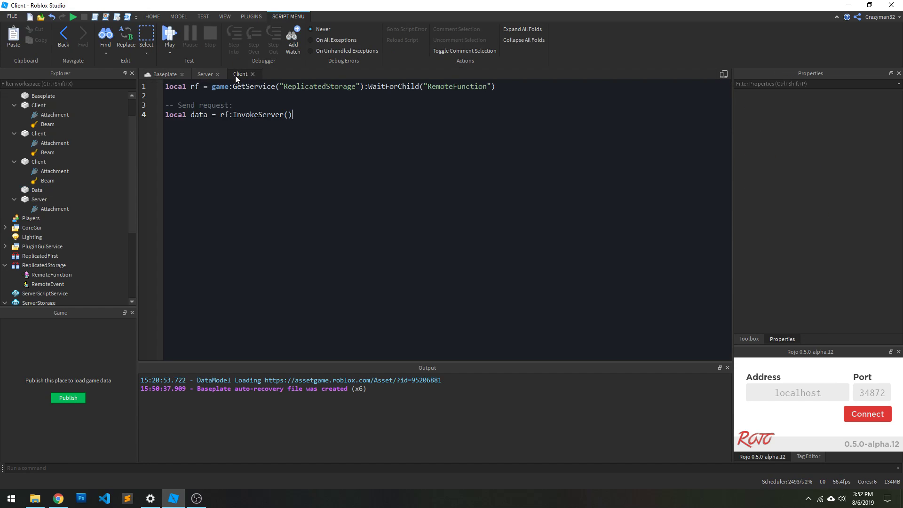
pyautogui.click(205, 74)
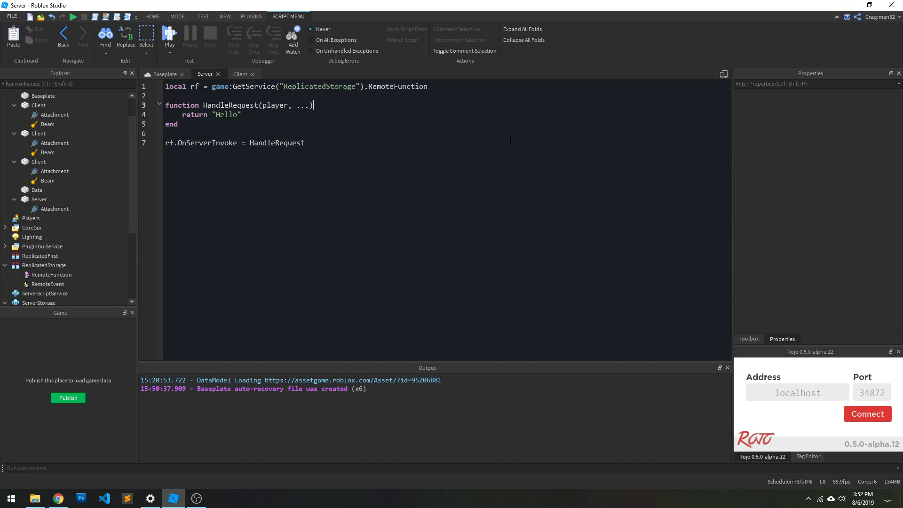
pyautogui.press('Return')
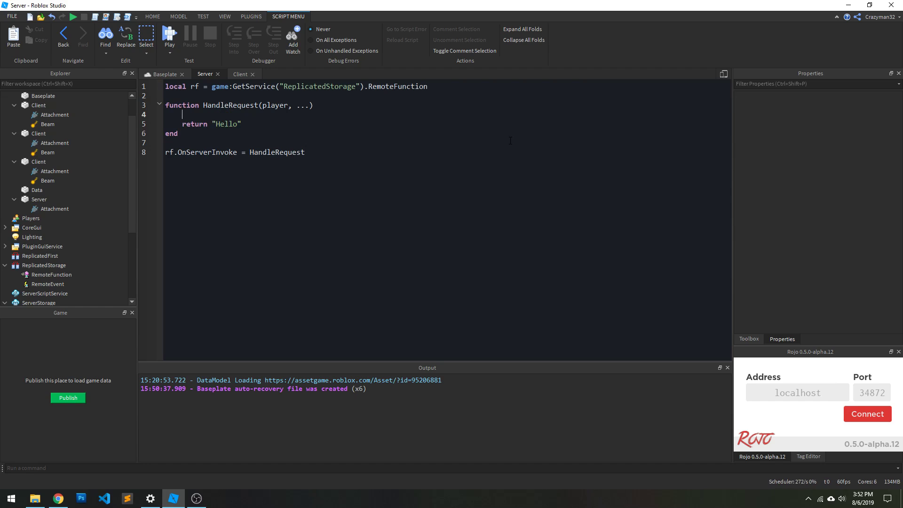
pyautogui.write('wait()')
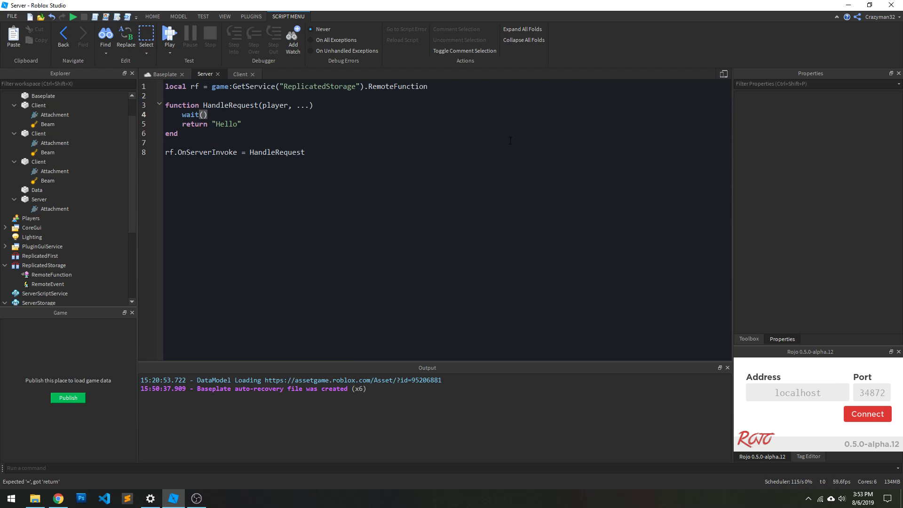
pyautogui.write('1000000')
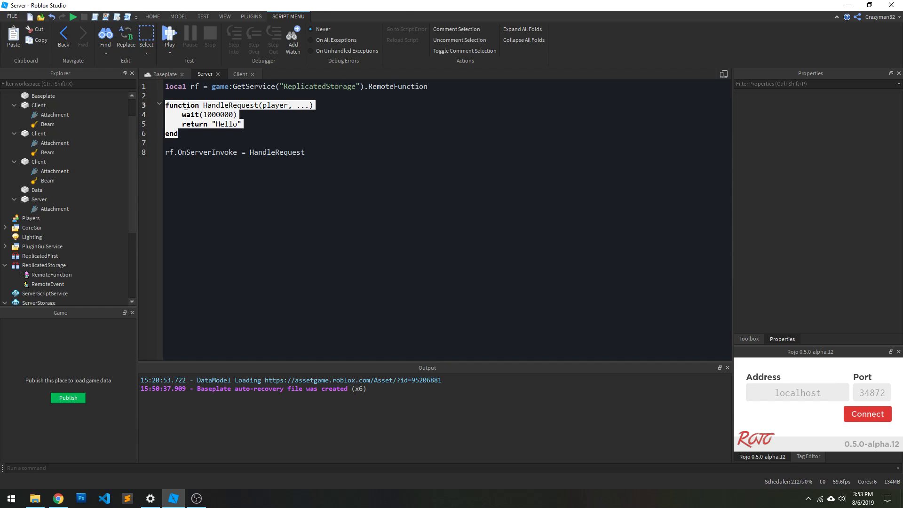
pyautogui.click(297, 163)
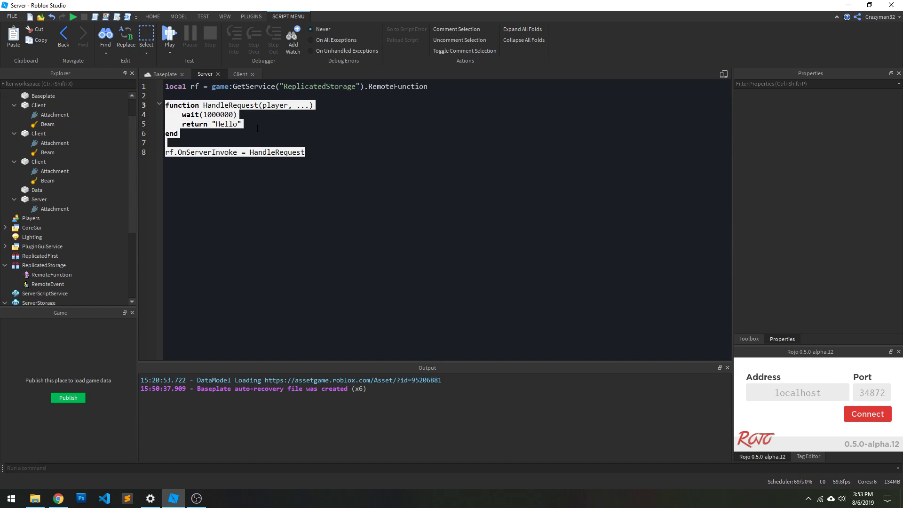
pyautogui.click(401, 176)
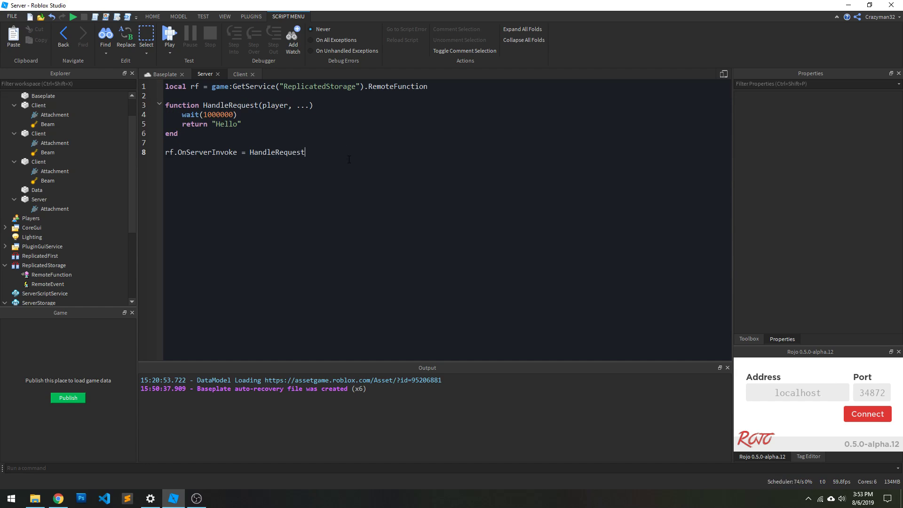
# - Carry the Data part from the server to the top green Client block in the 3D diagram
pyautogui.click(163, 74)
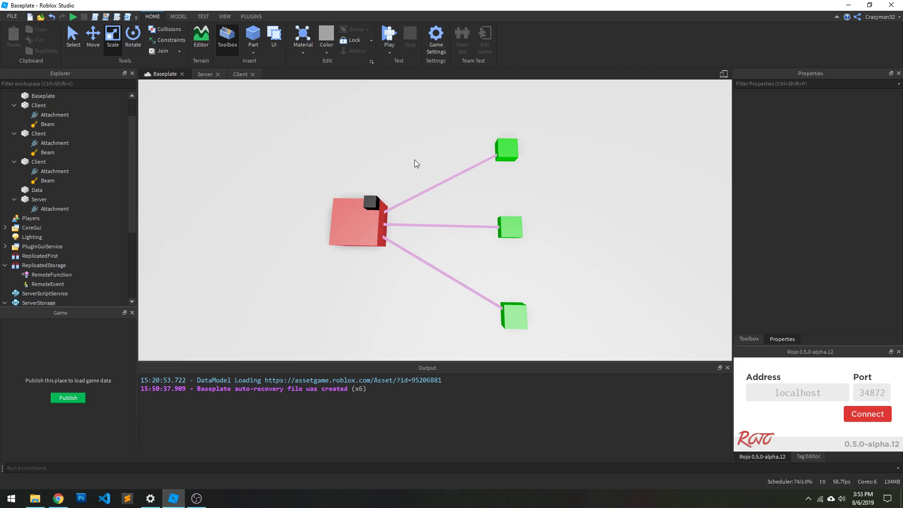
pyautogui.moveTo(383, 185)
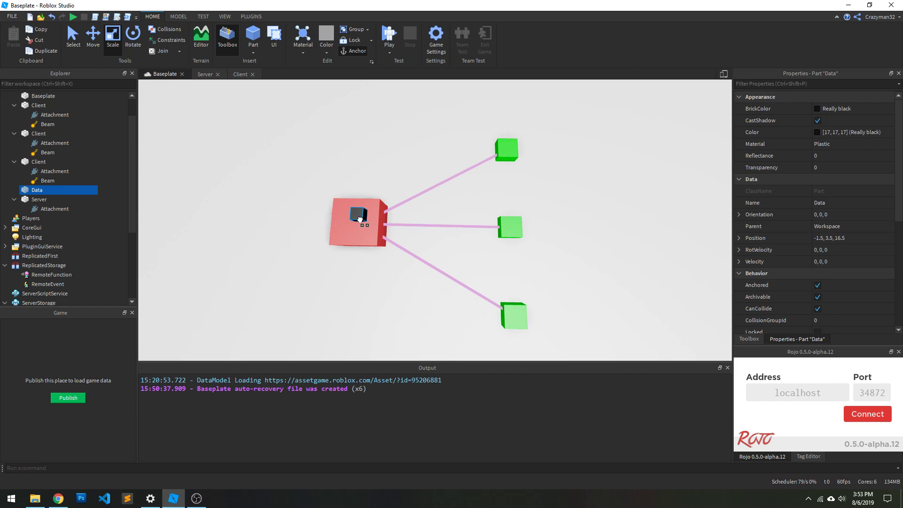
pyautogui.click(506, 150)
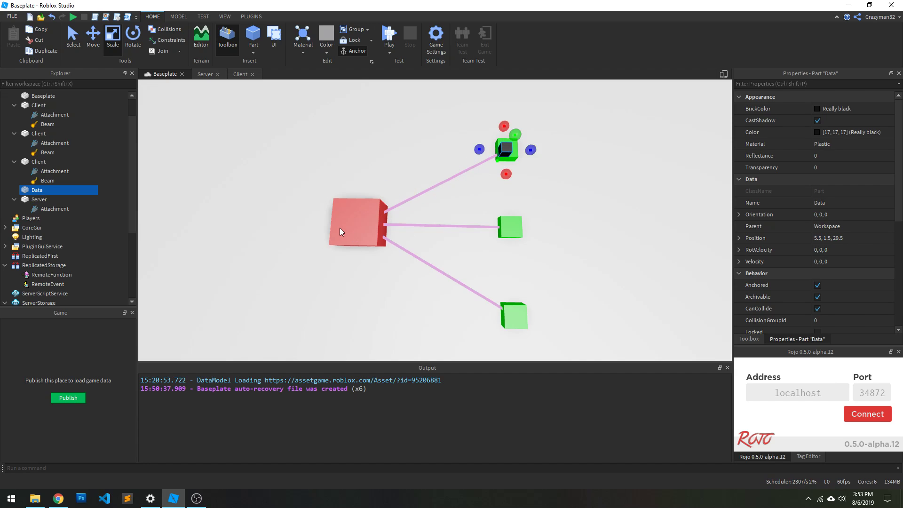
pyautogui.moveTo(422, 178)
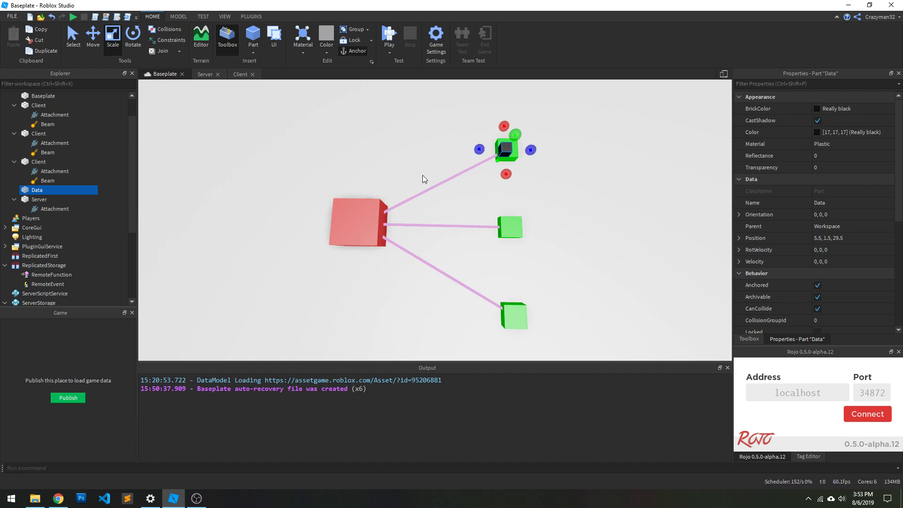
pyautogui.moveTo(454, 200)
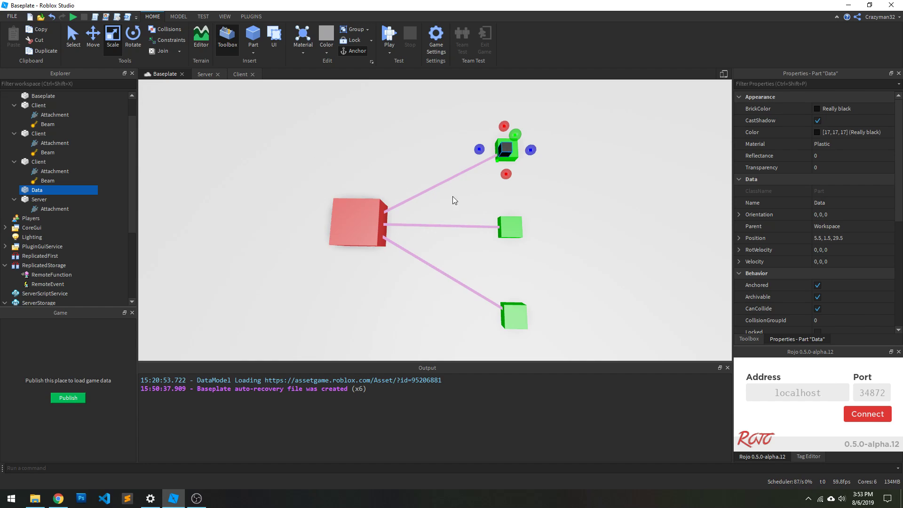
pyautogui.moveTo(508, 150)
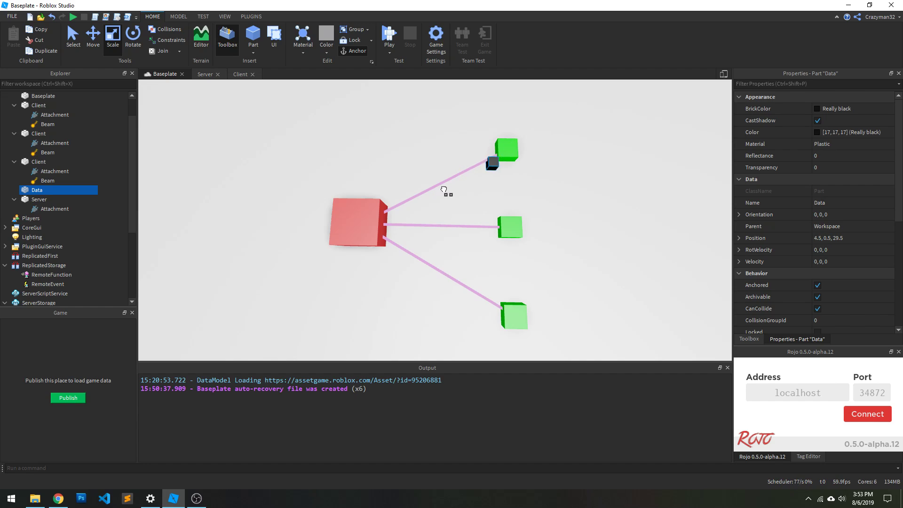
pyautogui.click(429, 170)
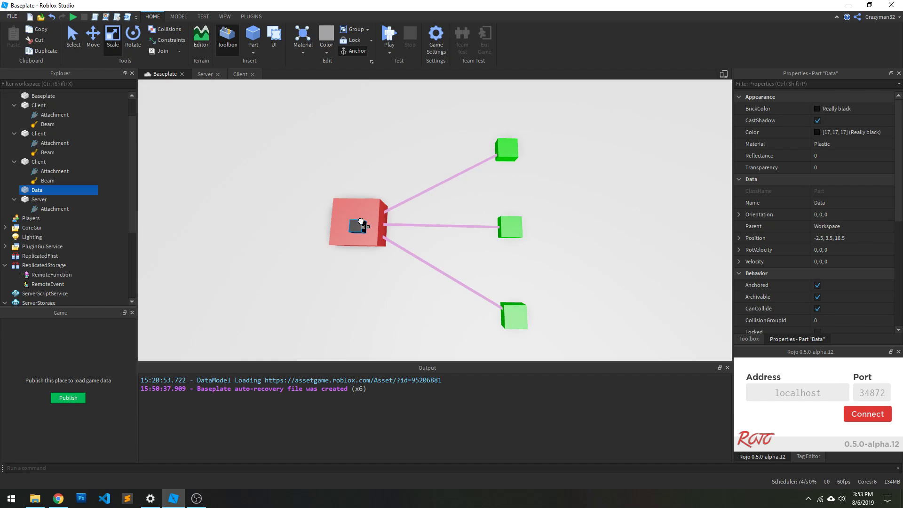
# - Move the Data part back from the top client onto the red Server block
pyautogui.click(358, 225)
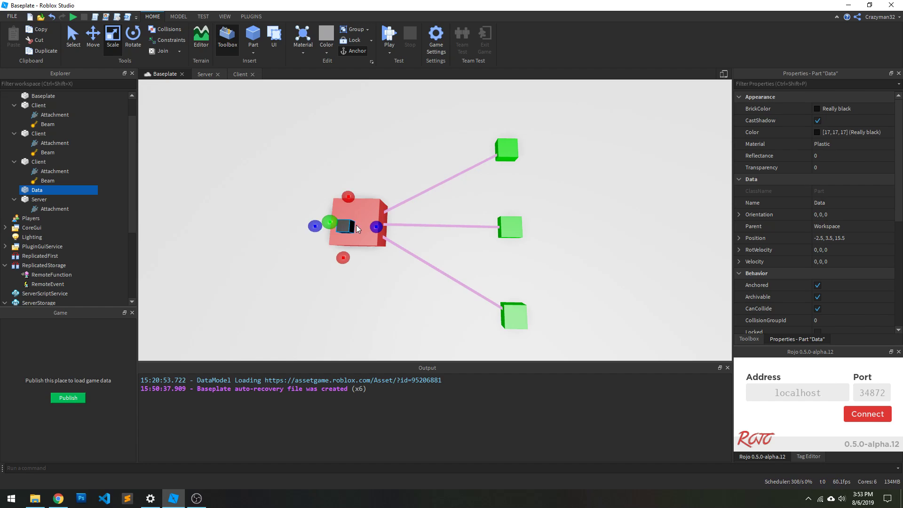
pyautogui.moveTo(430, 131)
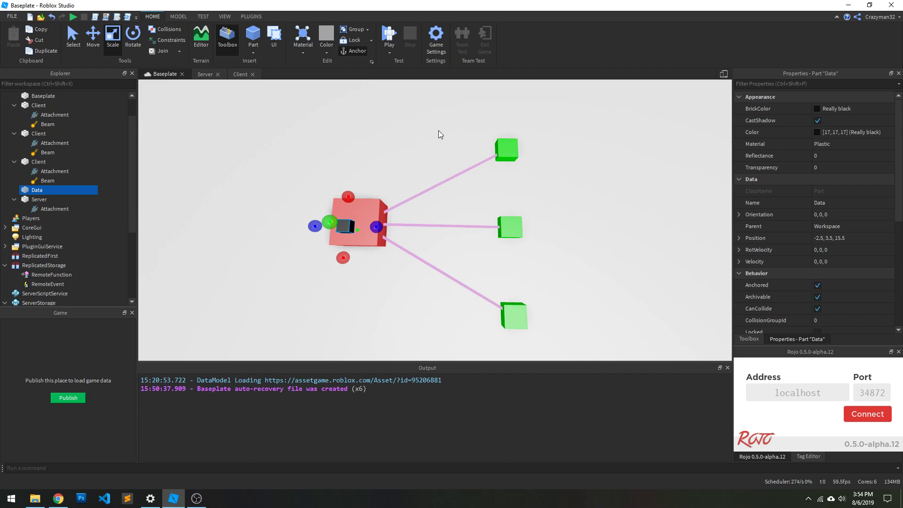
pyautogui.moveTo(476, 148)
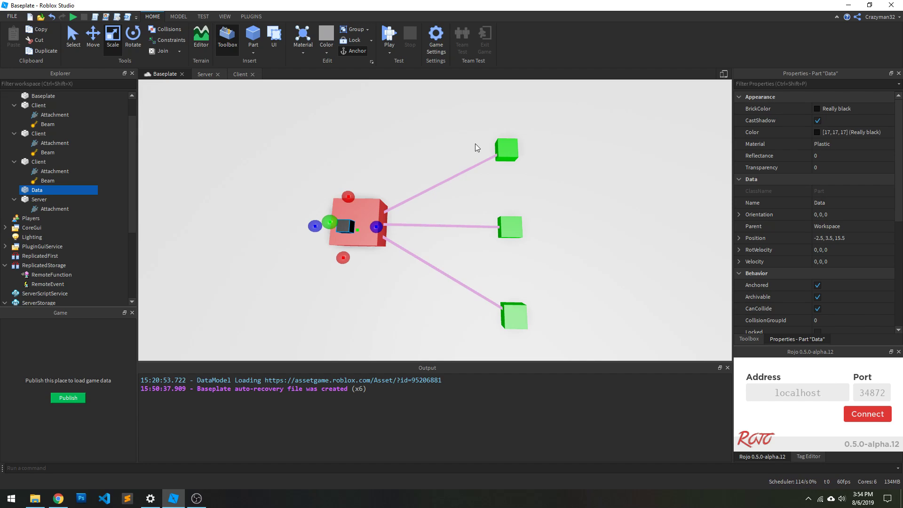
pyautogui.moveTo(356, 174)
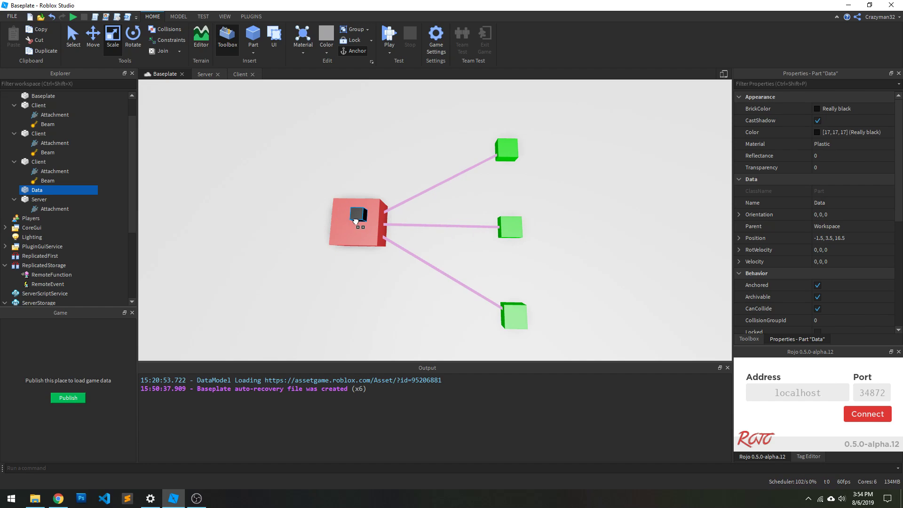
pyautogui.click(115, 245)
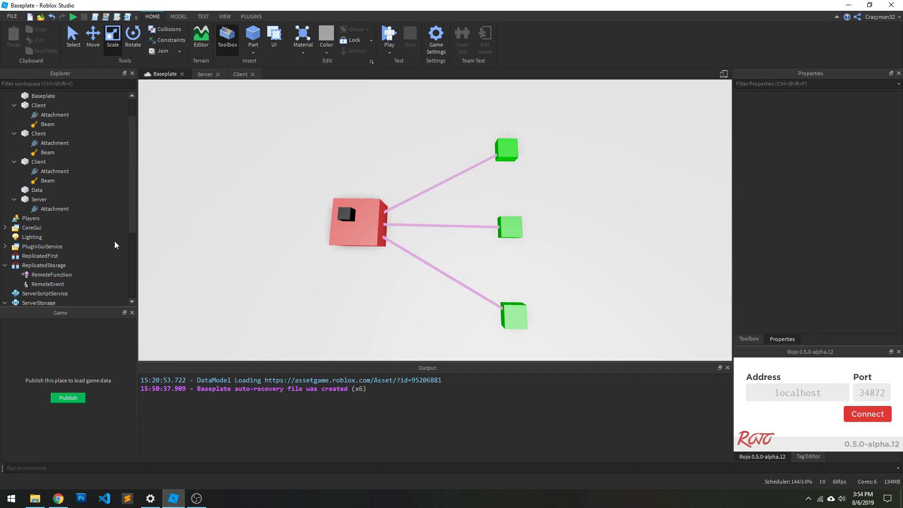
pyautogui.click(48, 228)
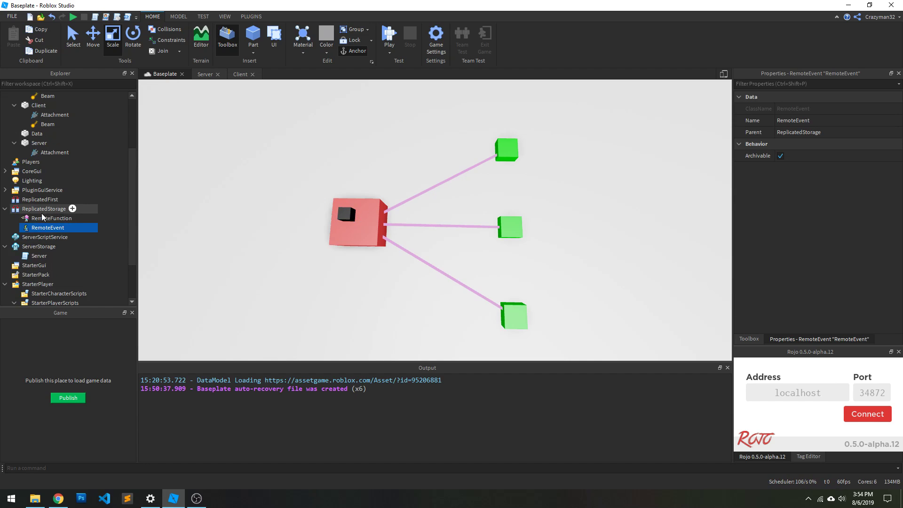
pyautogui.moveTo(41, 246)
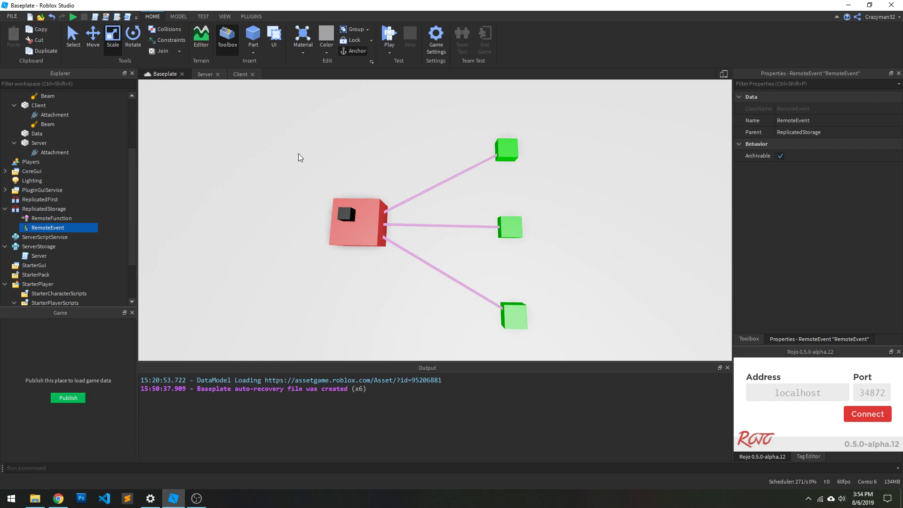
pyautogui.moveTo(331, 198)
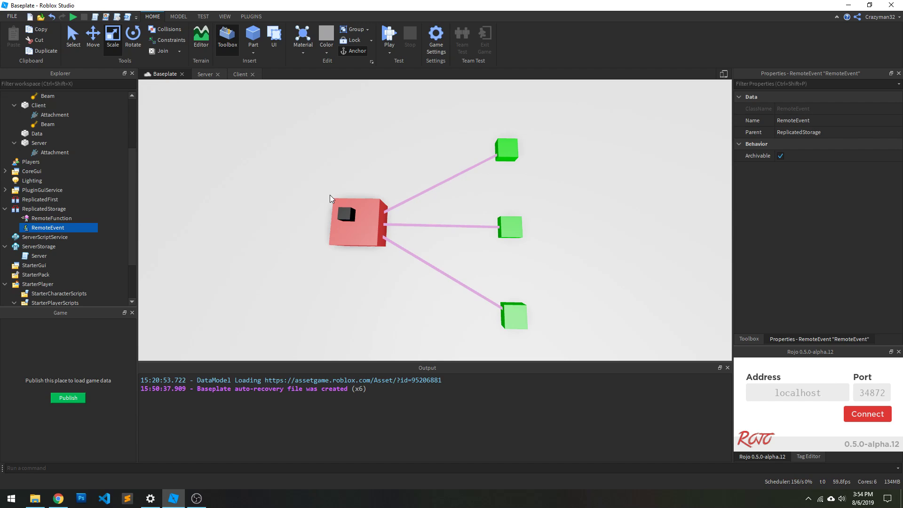
pyautogui.click(507, 149)
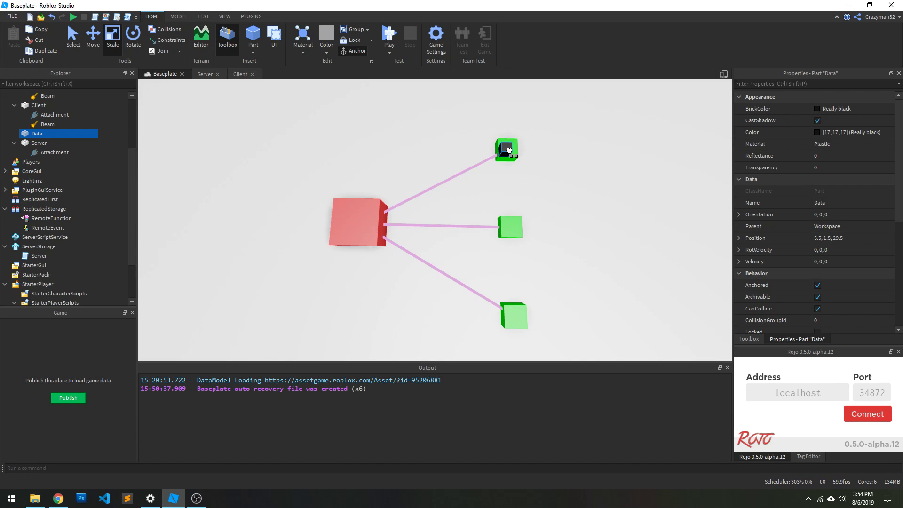
pyautogui.click(346, 234)
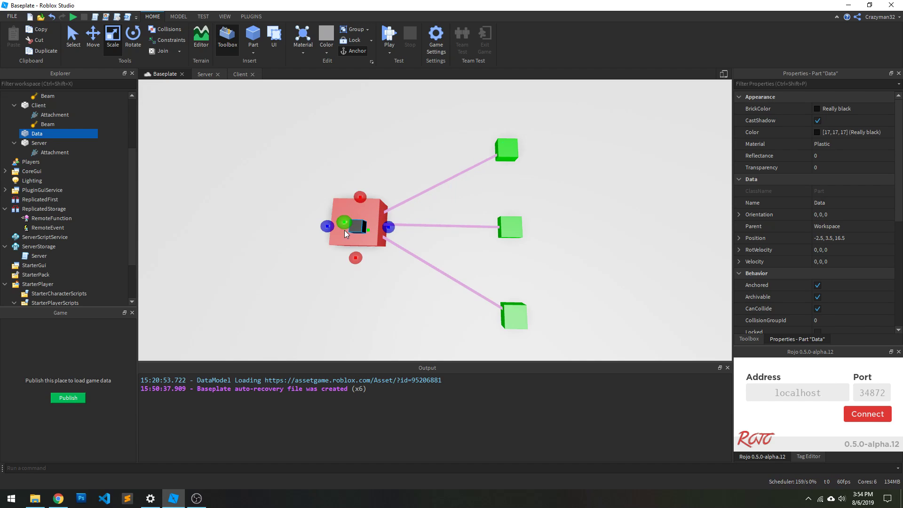
pyautogui.click(492, 176)
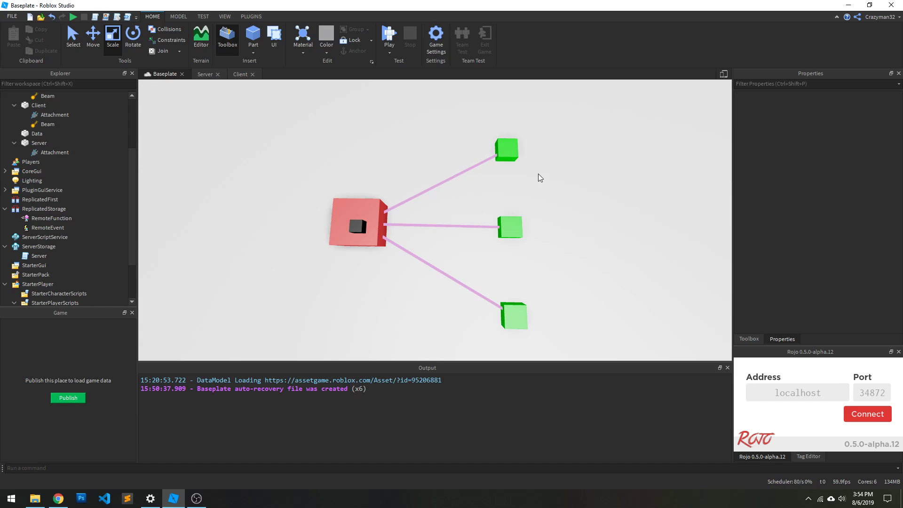
pyautogui.click(348, 224)
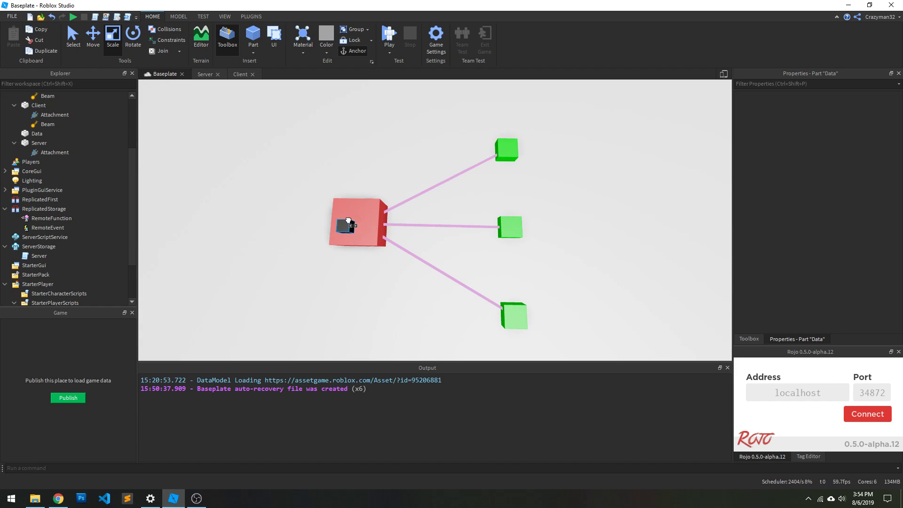
pyautogui.click(37, 132)
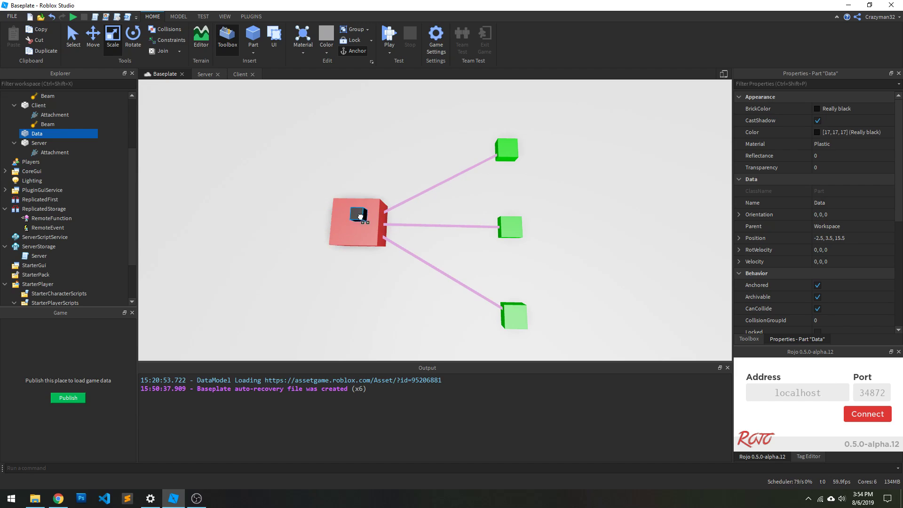
pyautogui.click(535, 148)
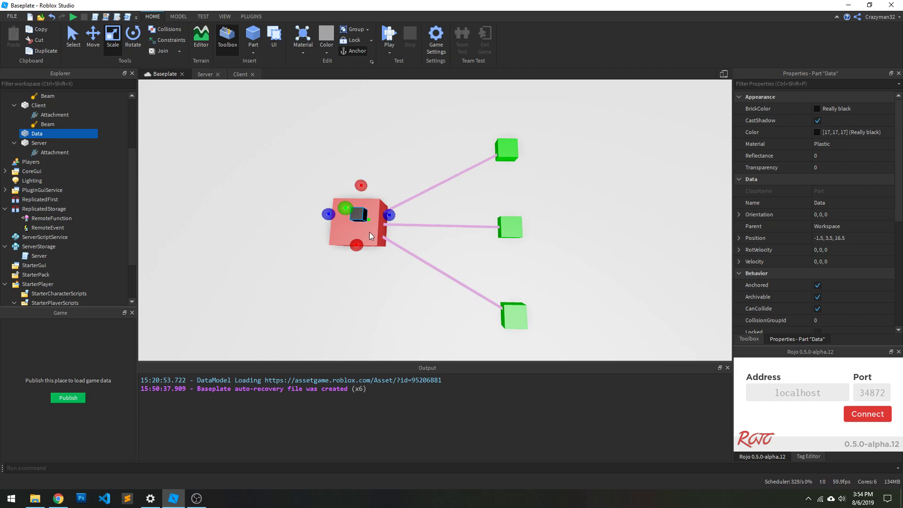
# - Send the Data part to the bottom green Client and back onto the red Server block
pyautogui.click(426, 263)
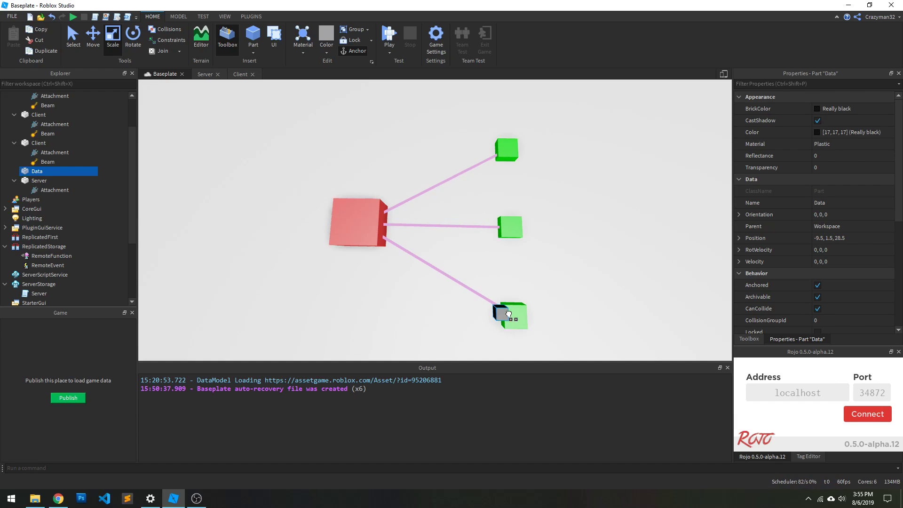
pyautogui.click(509, 315)
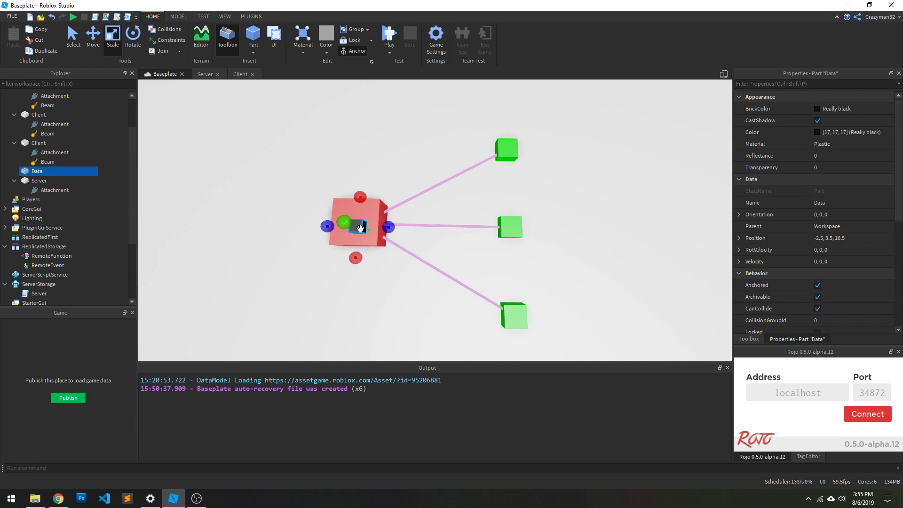
pyautogui.moveTo(372, 175)
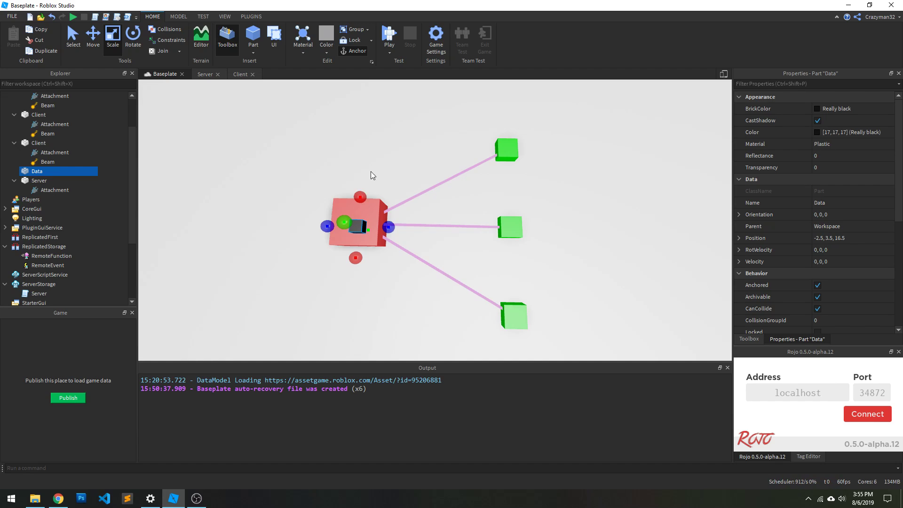
pyautogui.moveTo(363, 238)
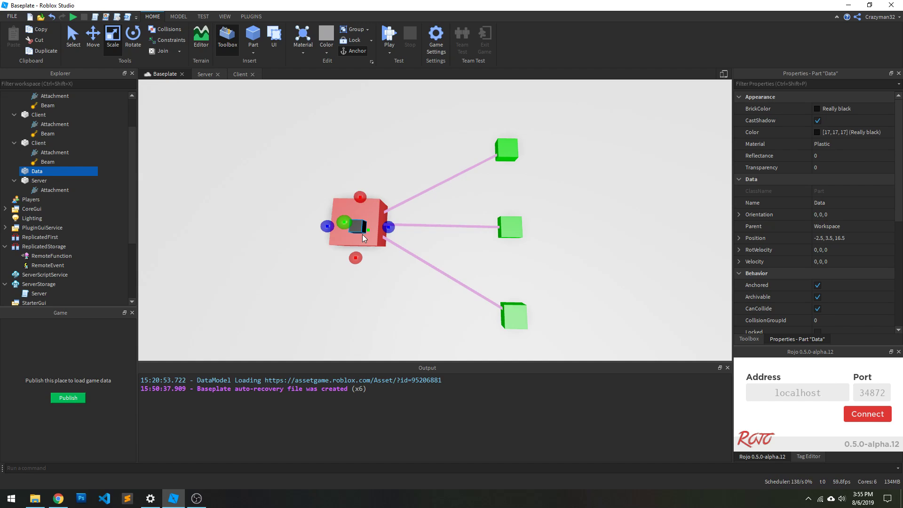
pyautogui.click(531, 158)
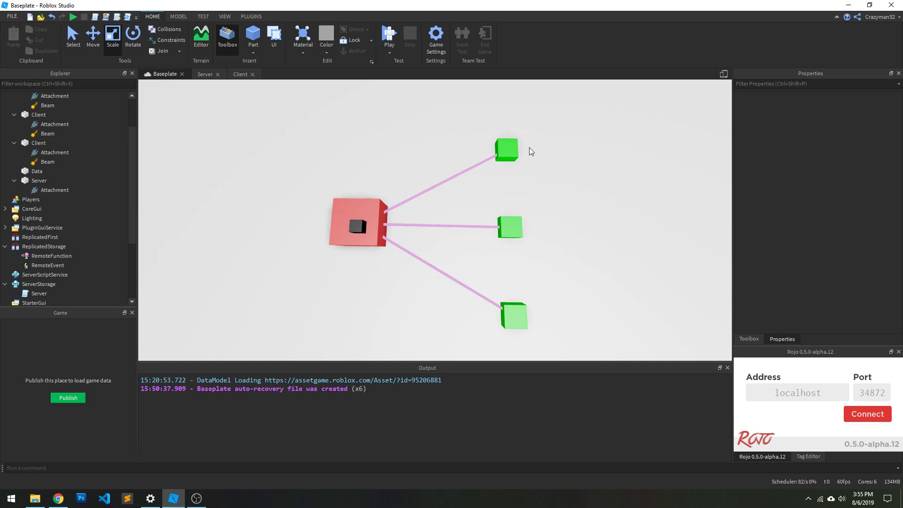
pyautogui.moveTo(412, 226)
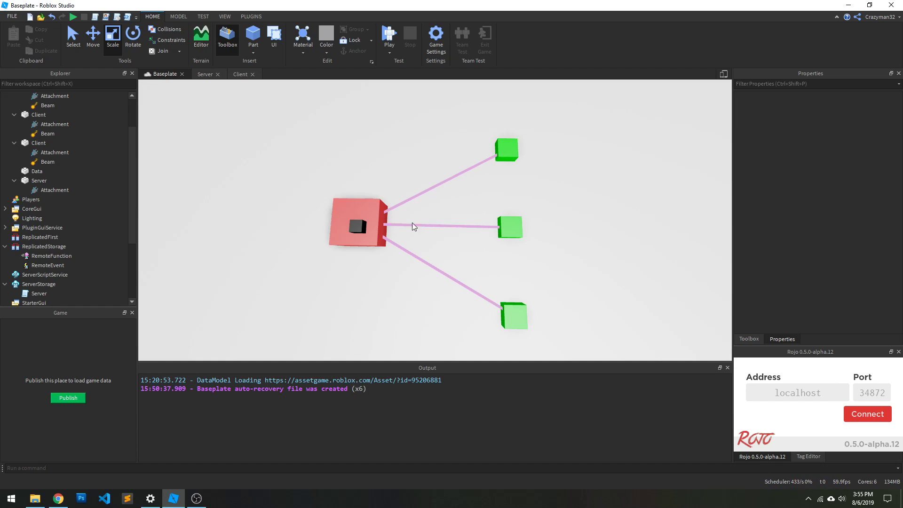
pyautogui.moveTo(325, 272)
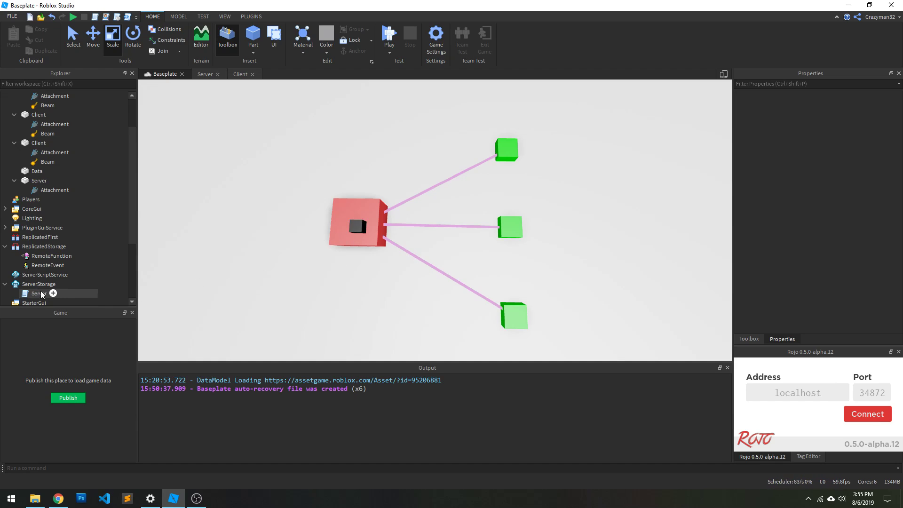
pyautogui.click(37, 171)
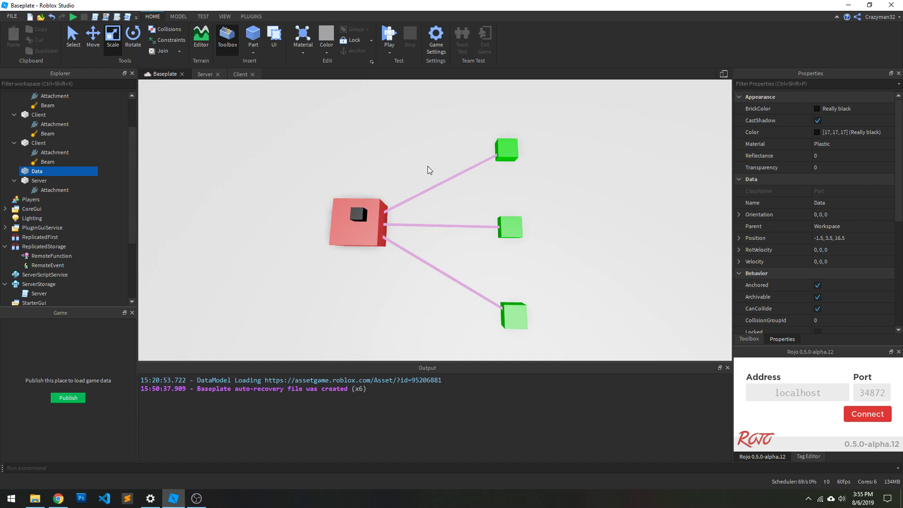
# - Pick up the Data cube on the server and drop it onto the top Client block
pyautogui.click(386, 176)
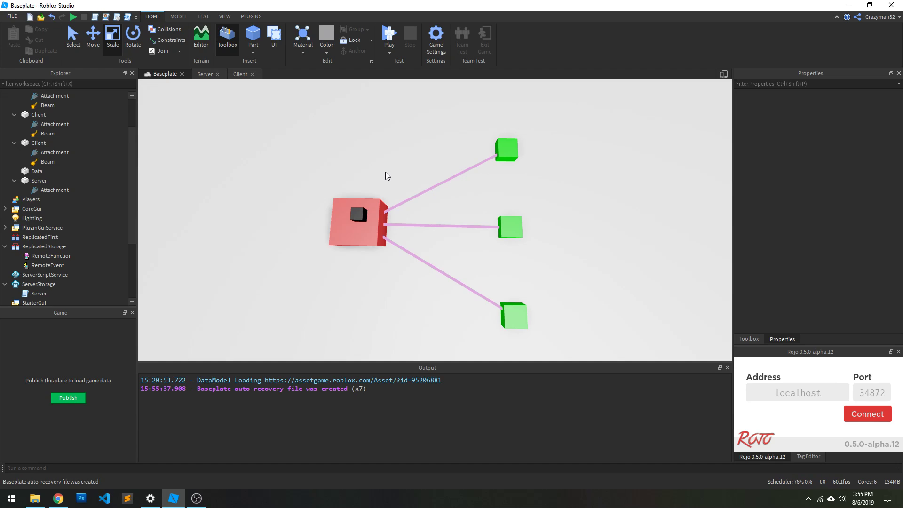
pyautogui.click(48, 266)
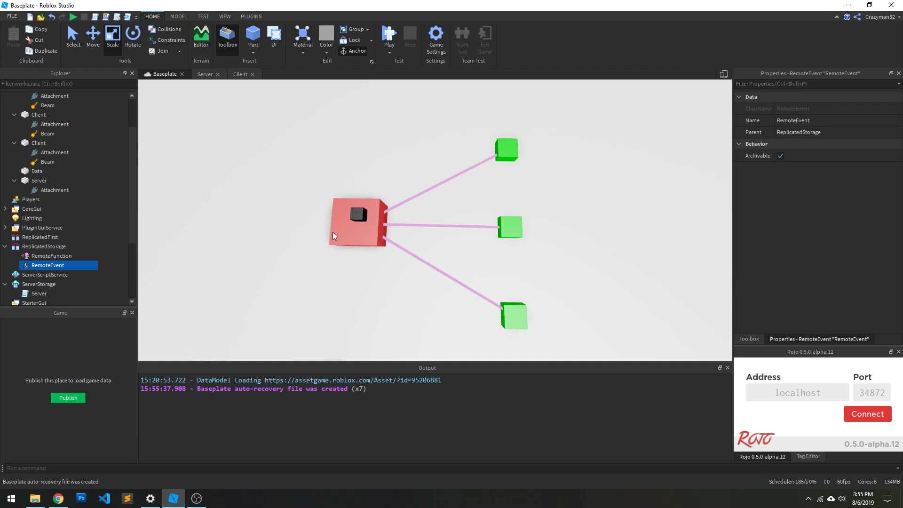
pyautogui.moveTo(281, 276)
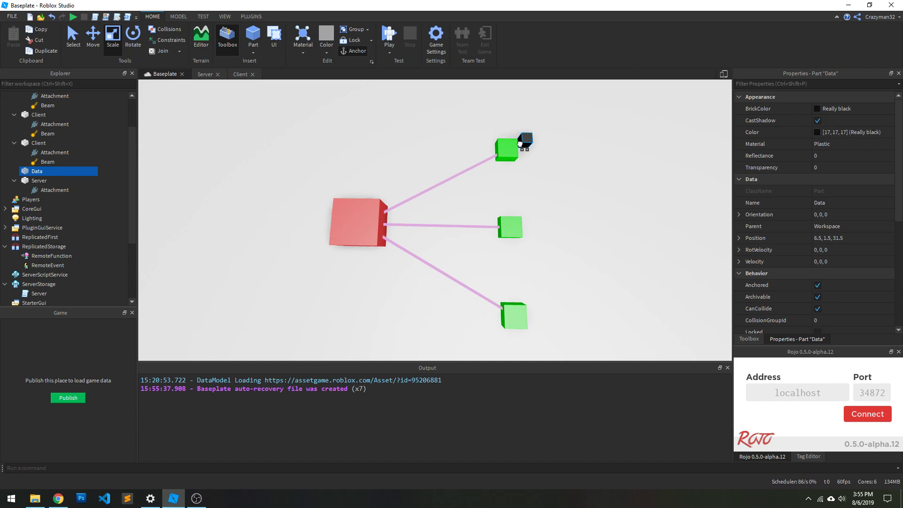
pyautogui.click(357, 225)
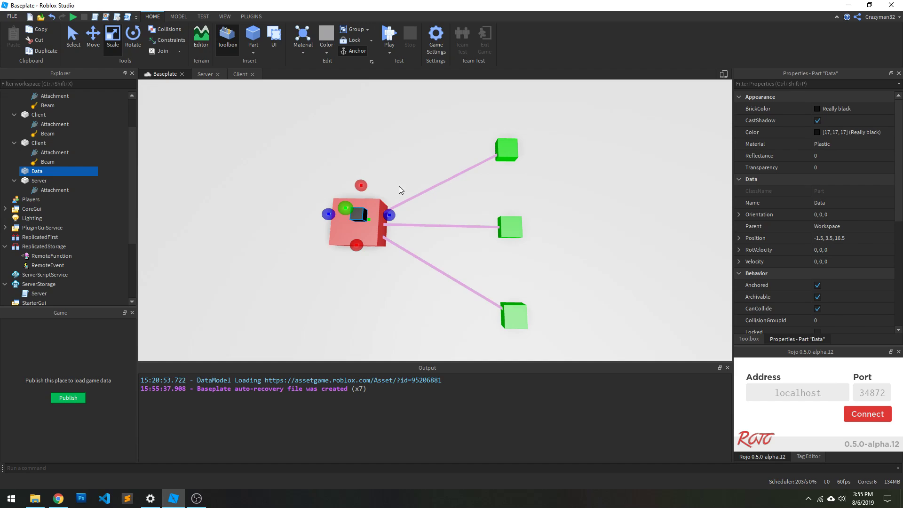
pyautogui.click(399, 171)
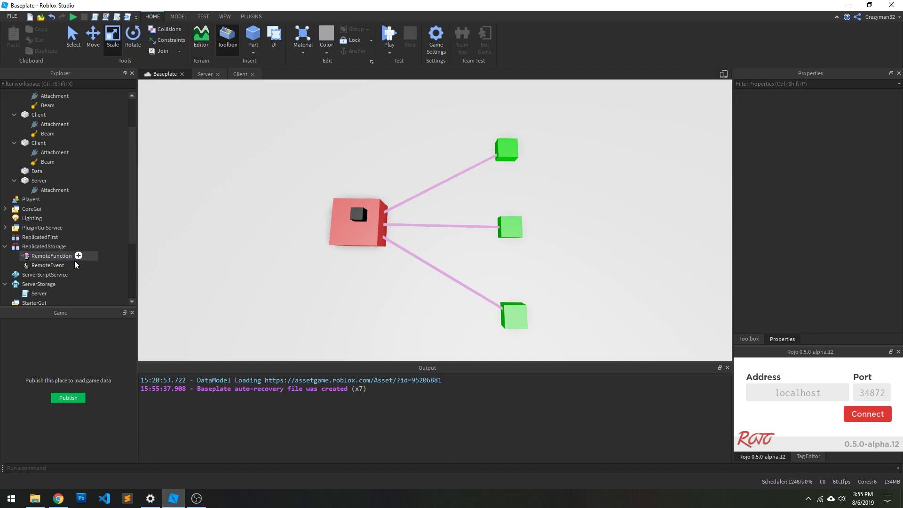
pyautogui.click(37, 171)
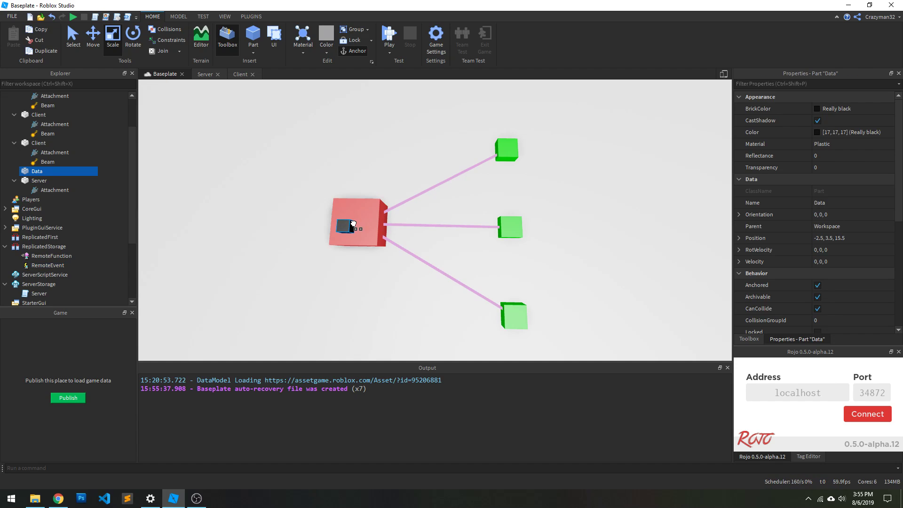
pyautogui.click(506, 150)
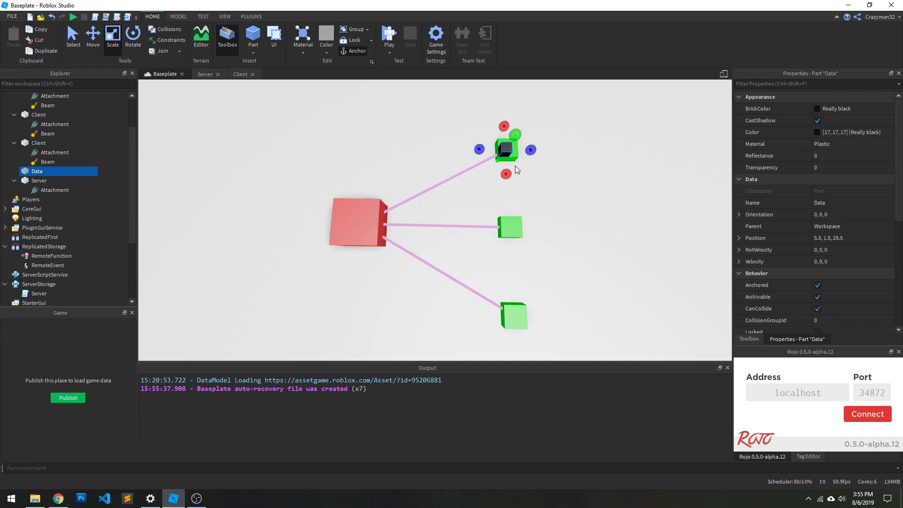
pyautogui.moveTo(580, 150)
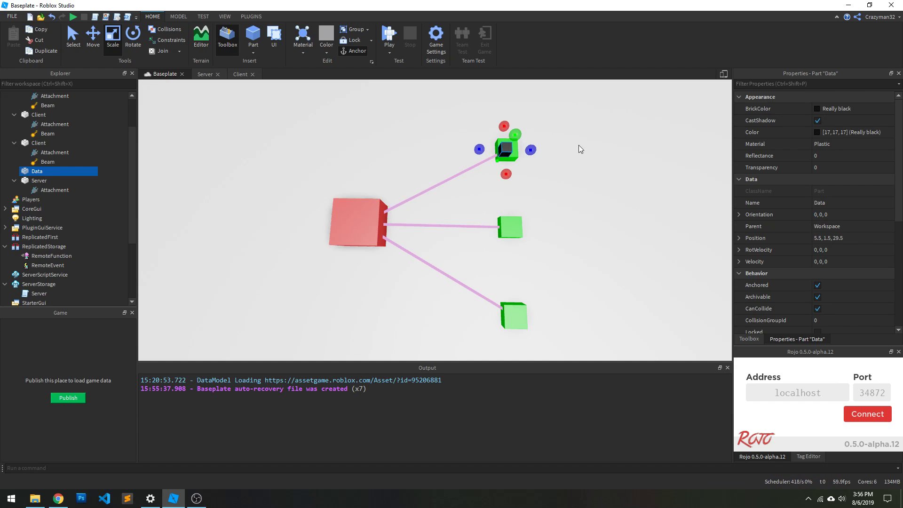
# - Take the Data cube on one more trip, leaving it resting on the top Client block
pyautogui.click(474, 125)
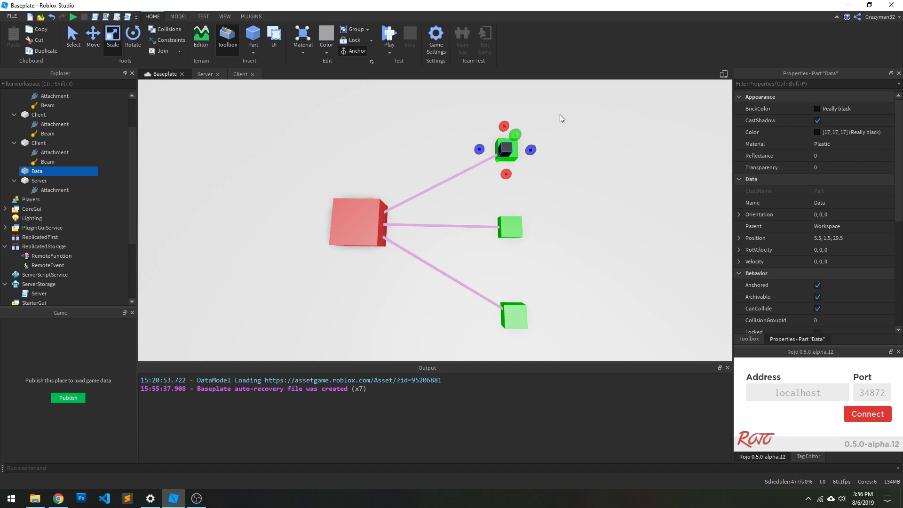
pyautogui.click(429, 177)
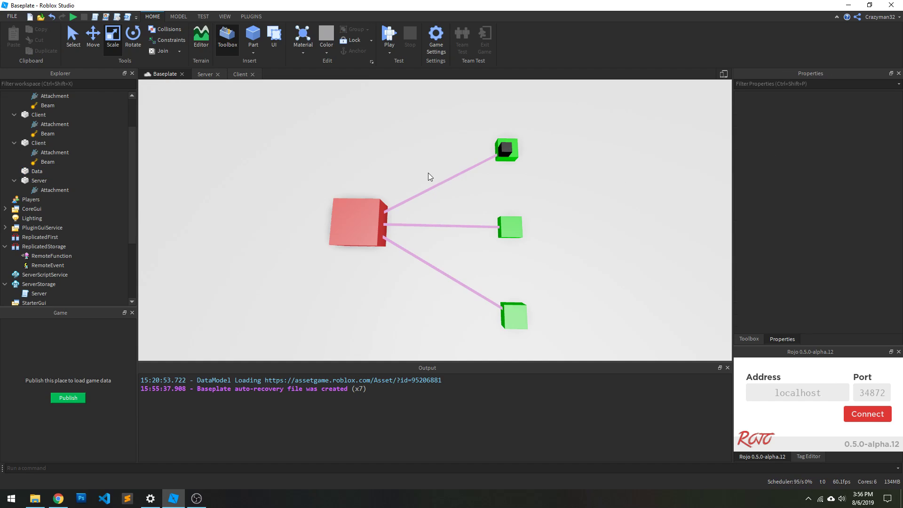
pyautogui.moveTo(392, 268)
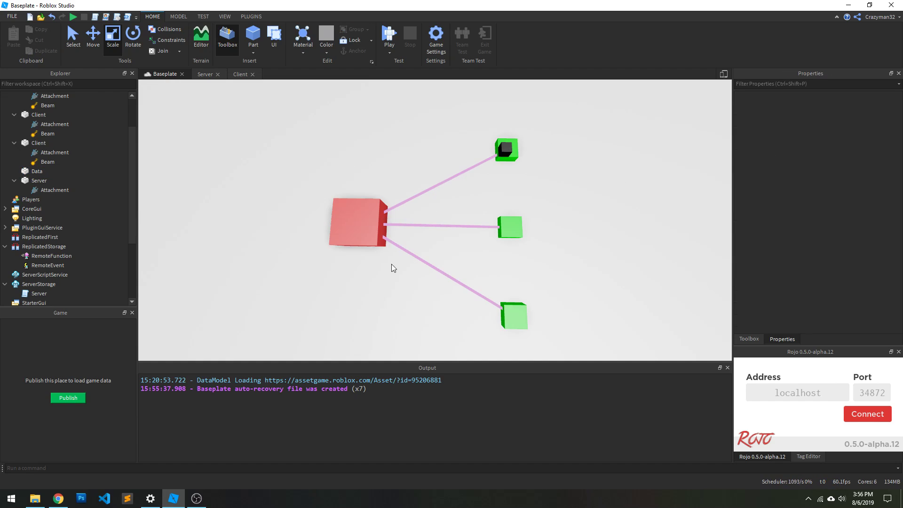
pyautogui.moveTo(306, 276)
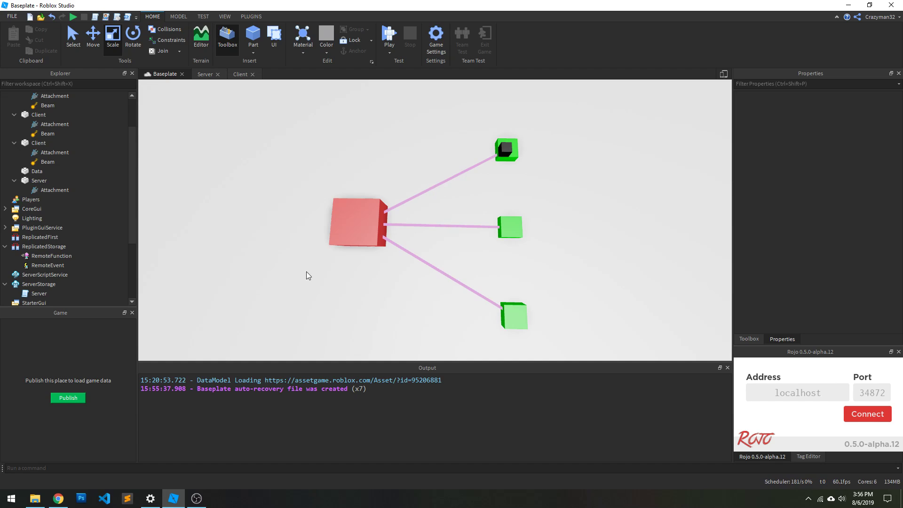
pyautogui.moveTo(432, 186)
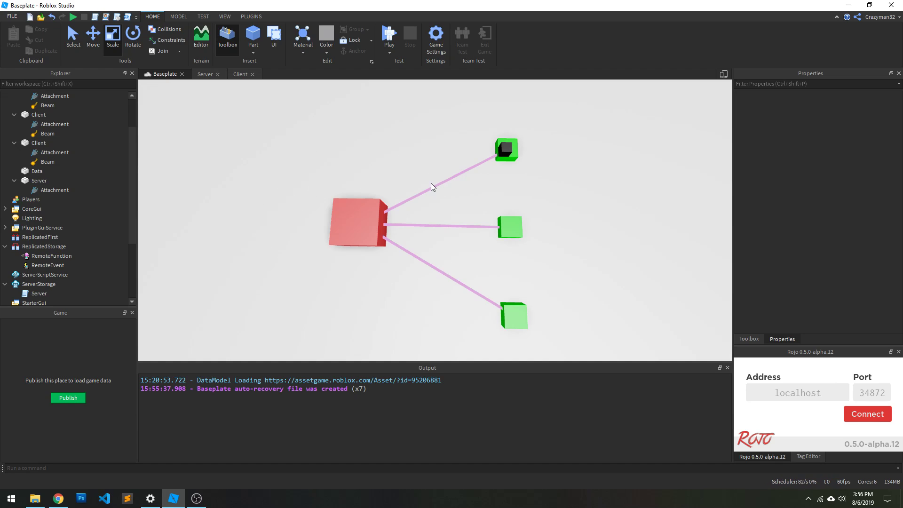
pyautogui.moveTo(461, 219)
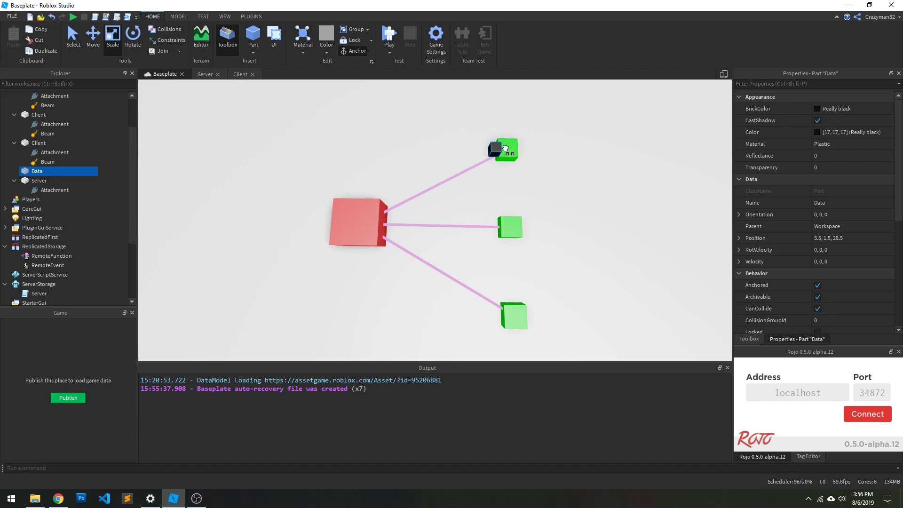
pyautogui.moveTo(501, 153)
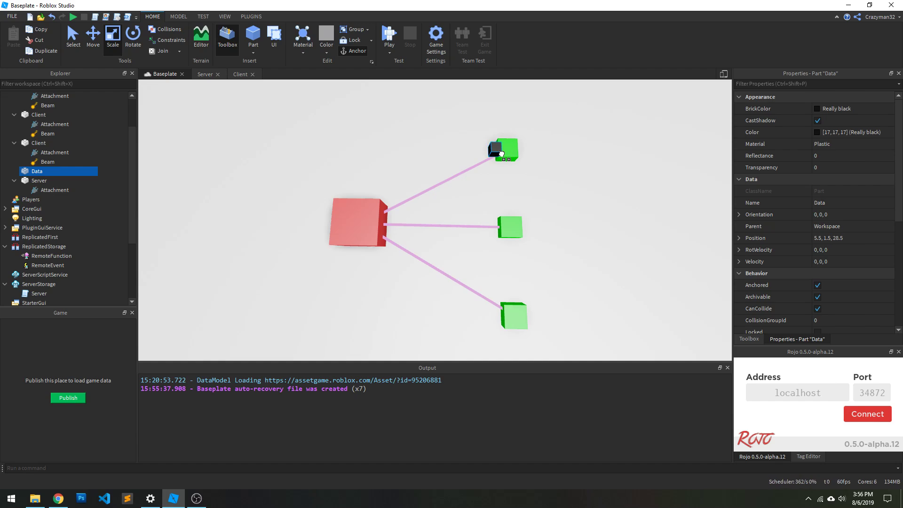
pyautogui.click(358, 224)
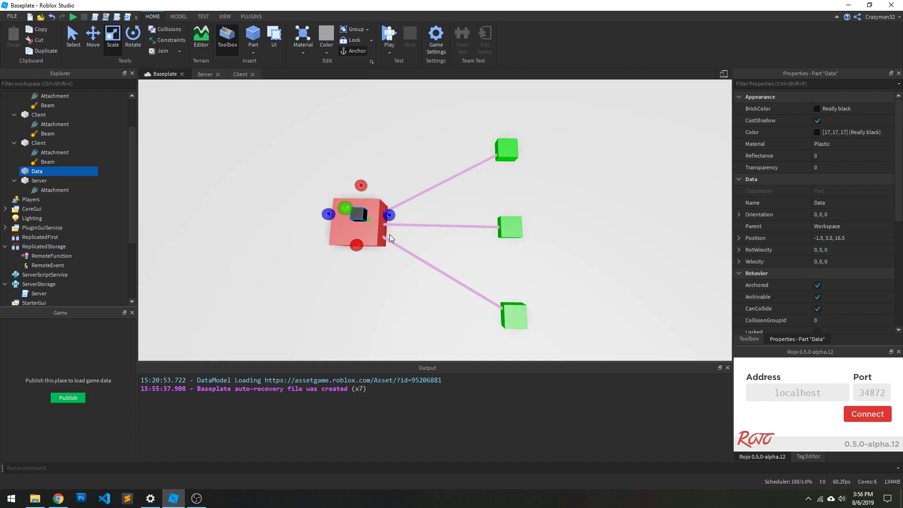
pyautogui.click(369, 168)
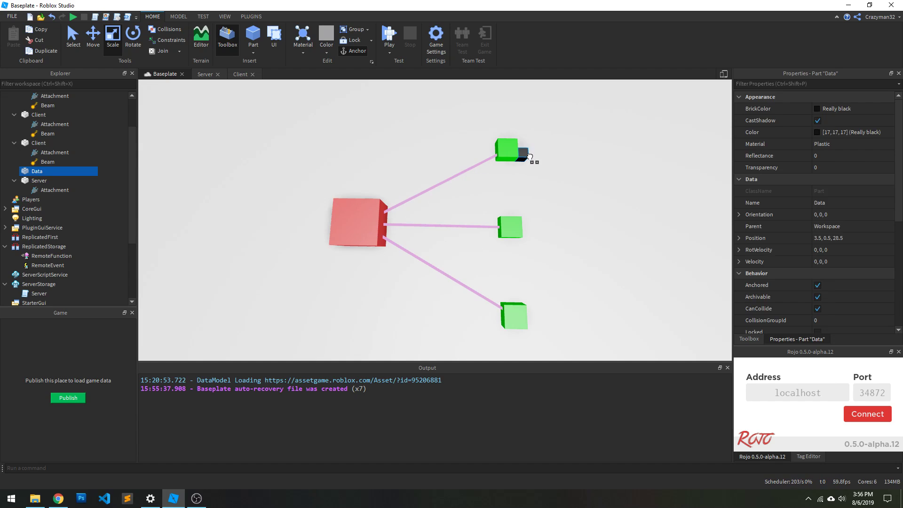
pyautogui.click(55, 190)
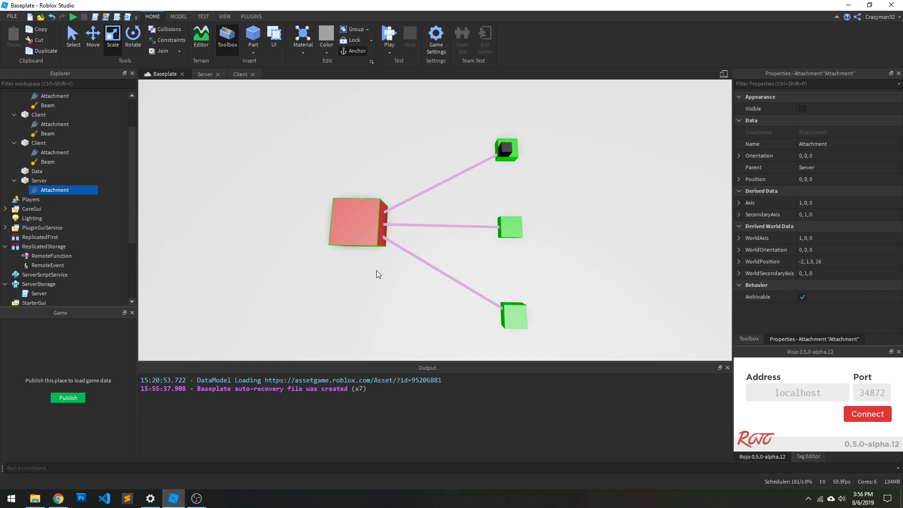
pyautogui.click(322, 224)
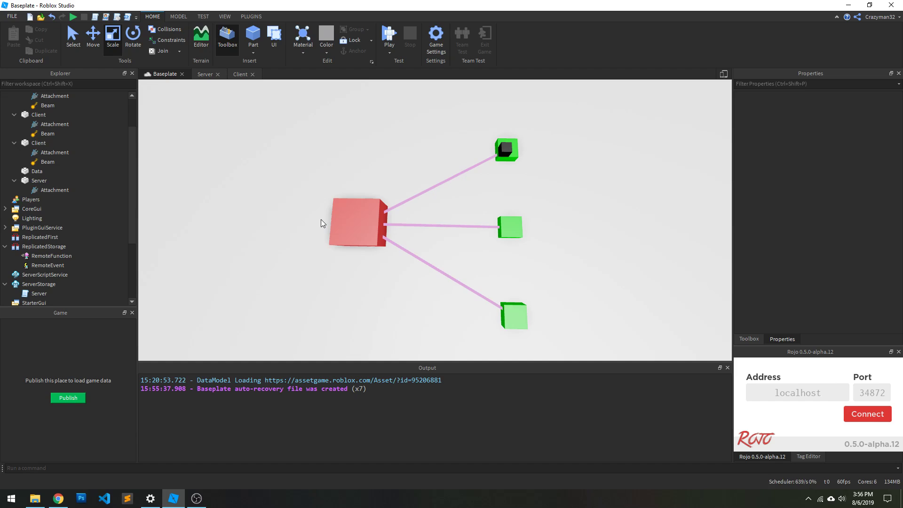
pyautogui.moveTo(352, 204)
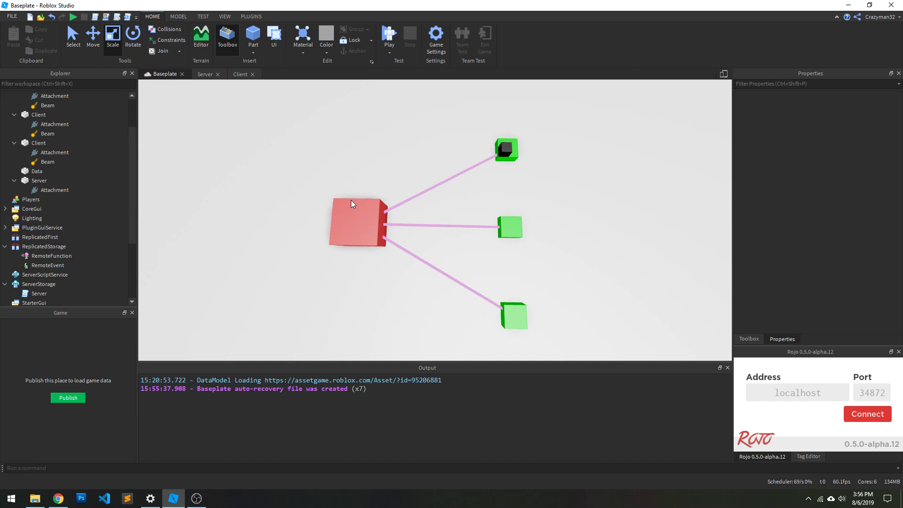
pyautogui.moveTo(83, 268)
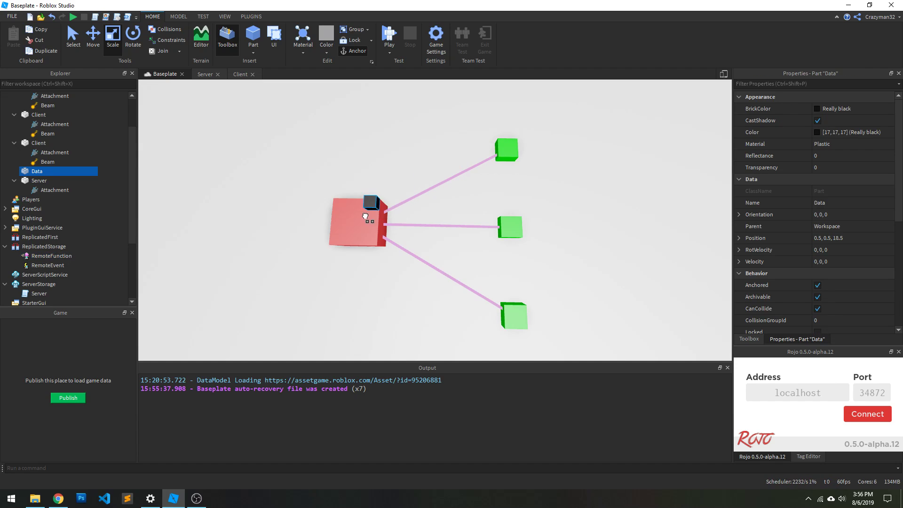
# - Move the black Data cube back onto the red Server block, then onto the middle green Client block
pyautogui.click(509, 226)
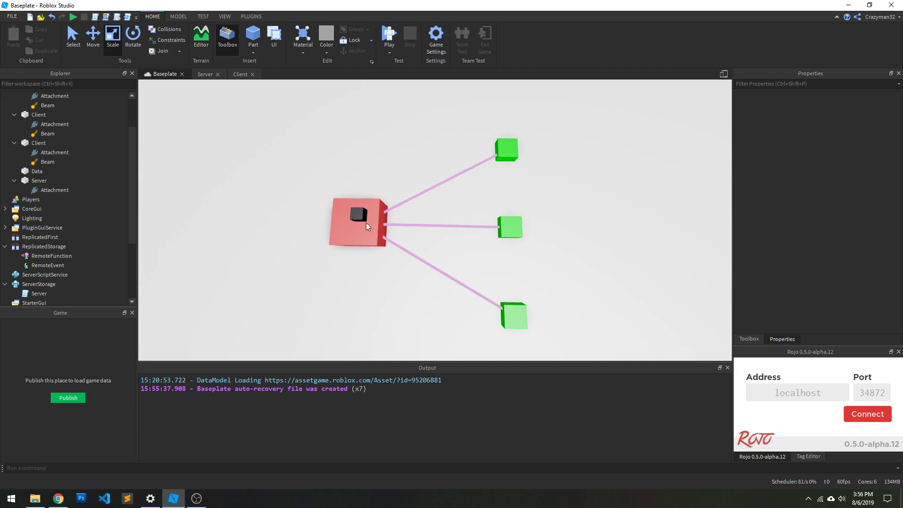
pyautogui.click(355, 216)
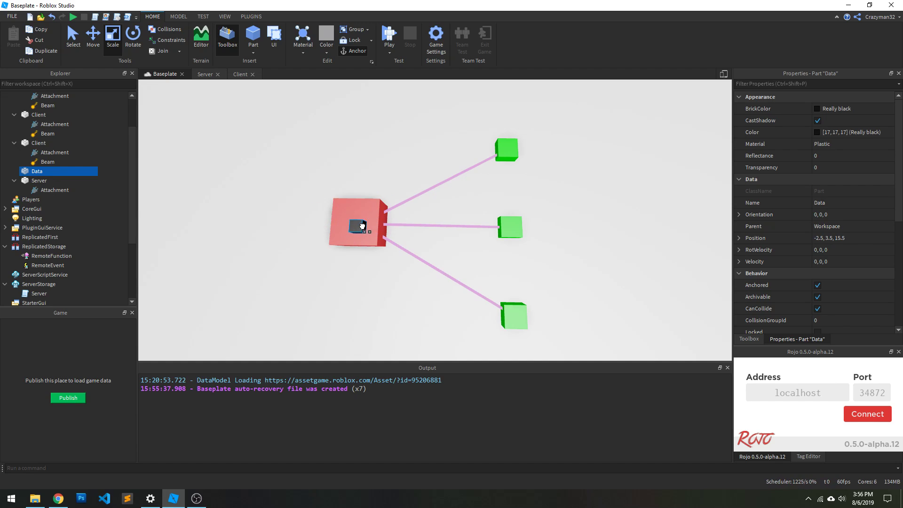
pyautogui.click(509, 227)
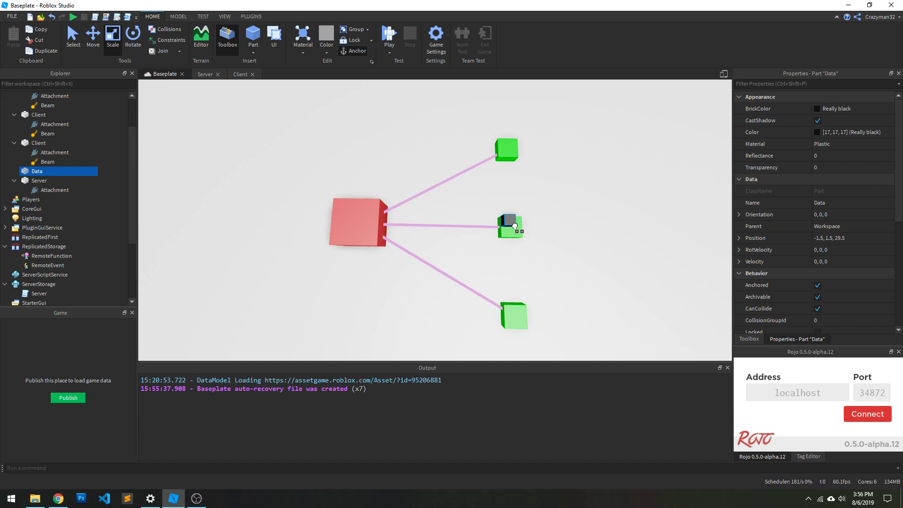